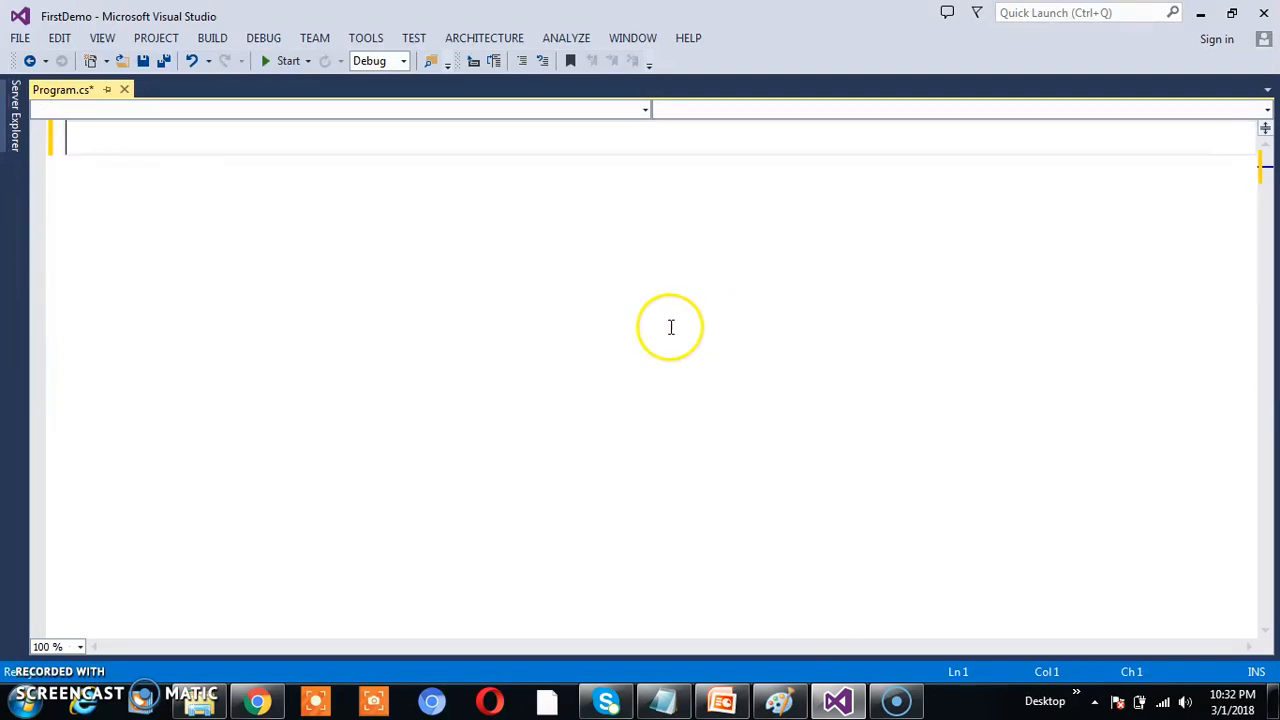
Add using System and System.Linq, class A, and static void Main(string[] args).
{"action": "type", "text": "usn"}
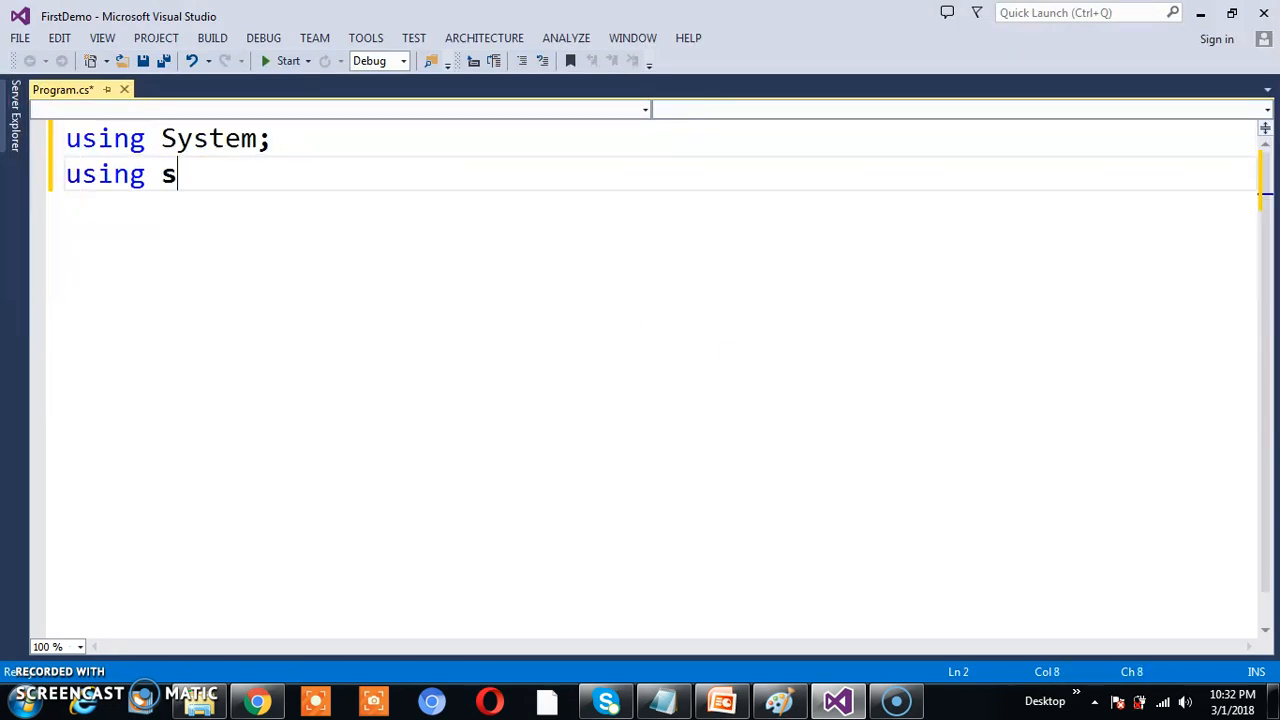
{"action": "type", "text": "ystem.Linq;"}
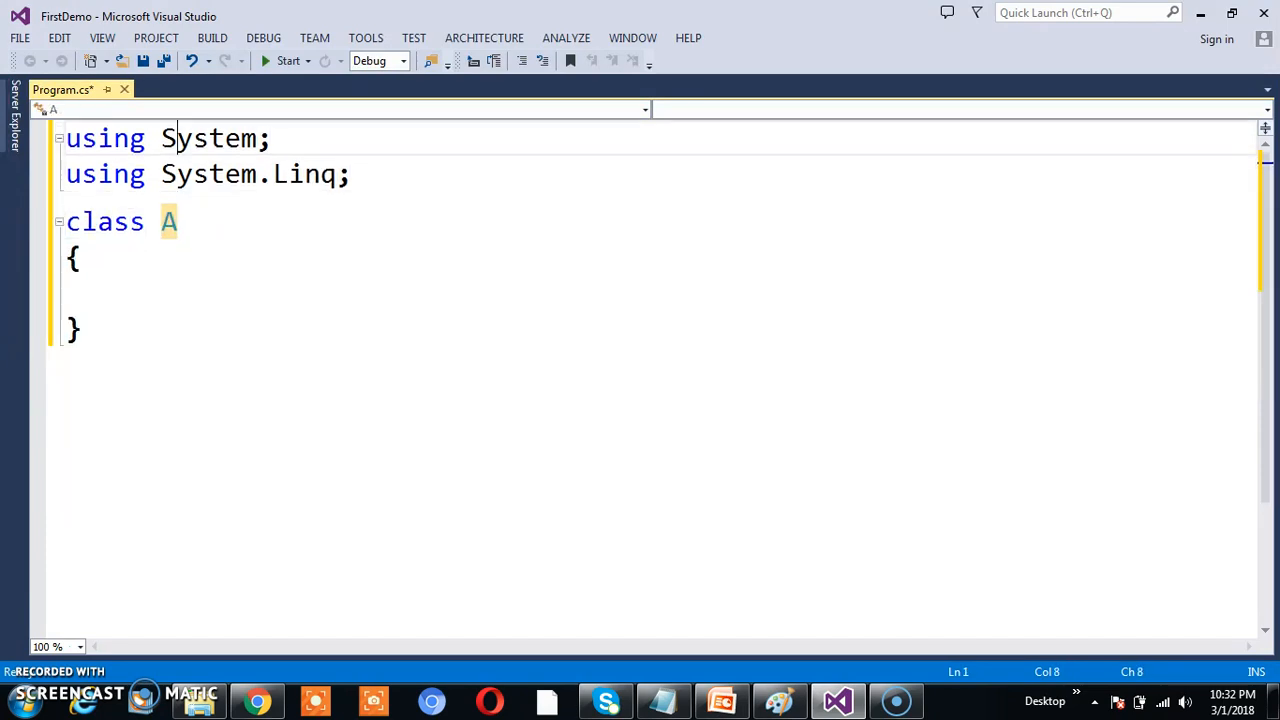
{"action": "type", "text": "s"}
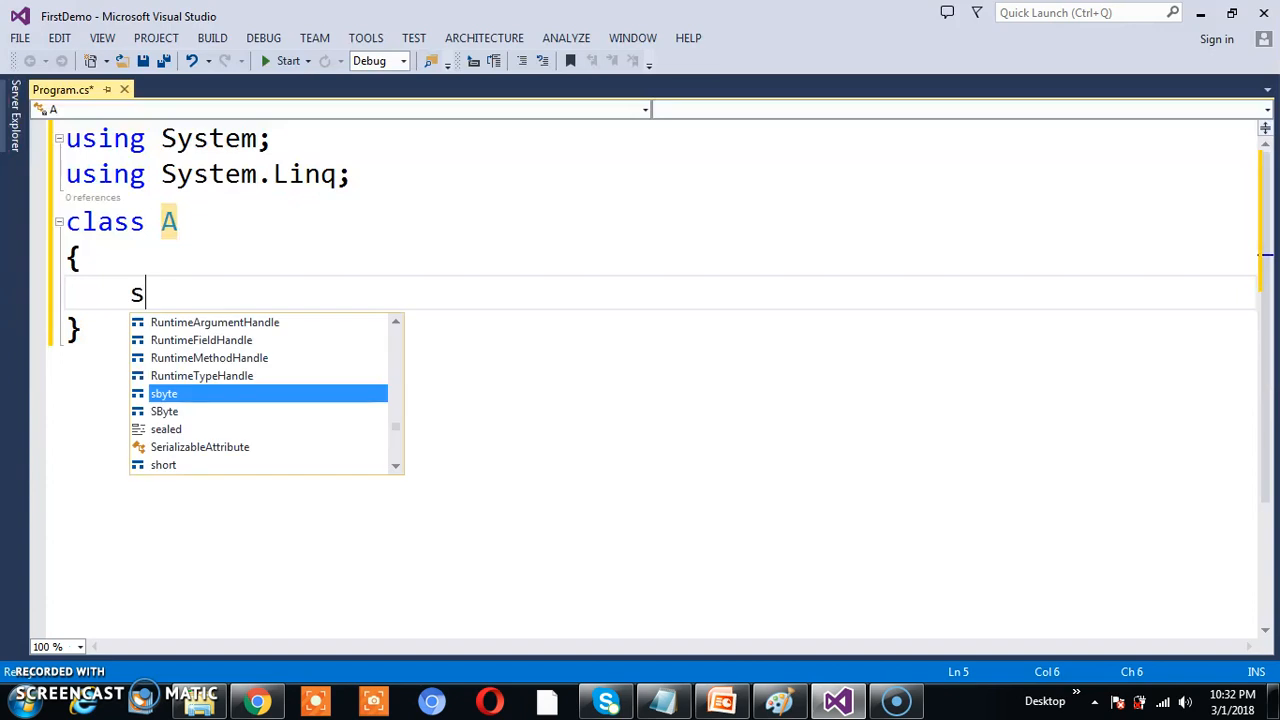
{"action": "type", "text": "tatic void Main(string[] arg"}
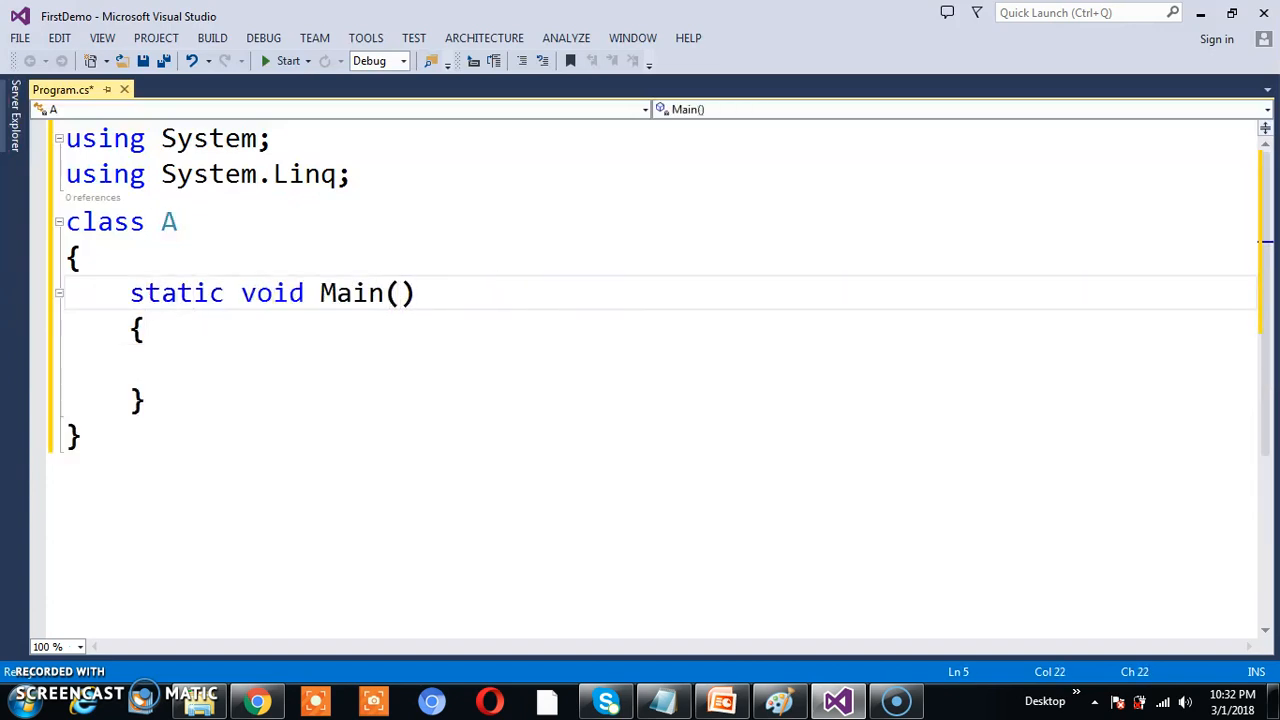
Declare int[] Ar = new int[5] { 2, 3, 4, 5, 6 } inside Main.
{"action": "type", "text": "int[] Ar=new"}
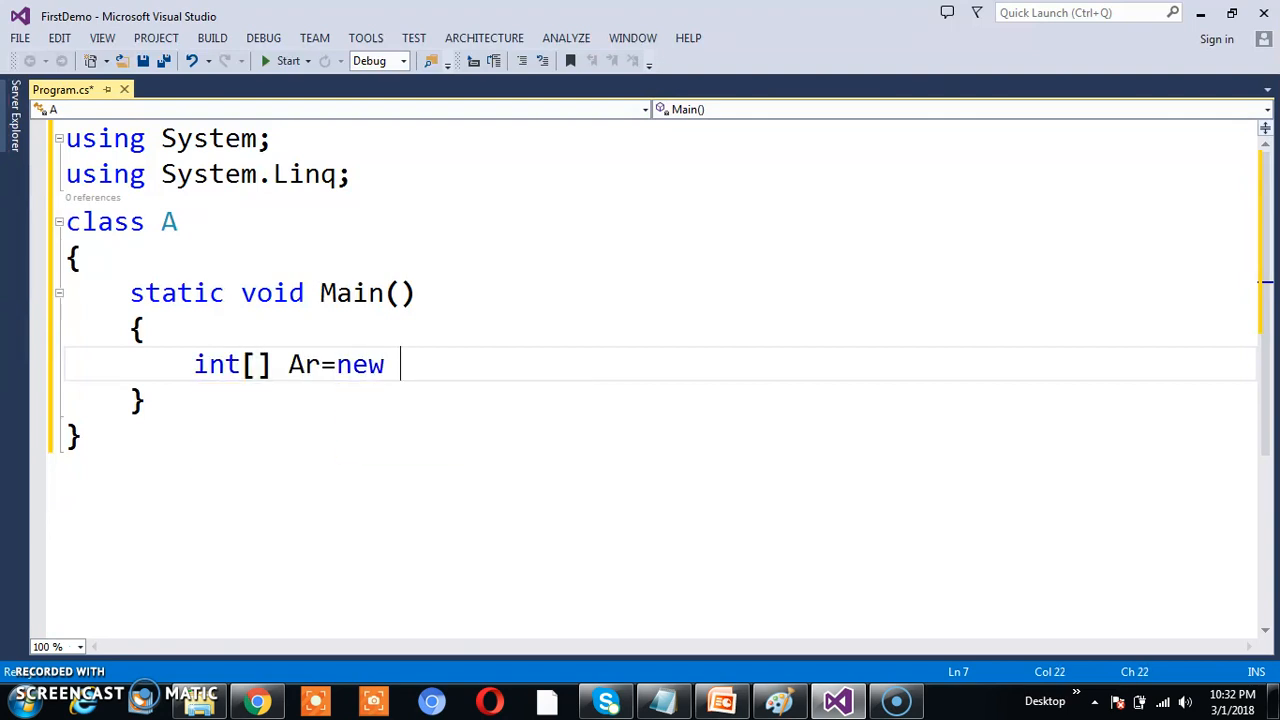
{"action": "type", "text": "int[]"}
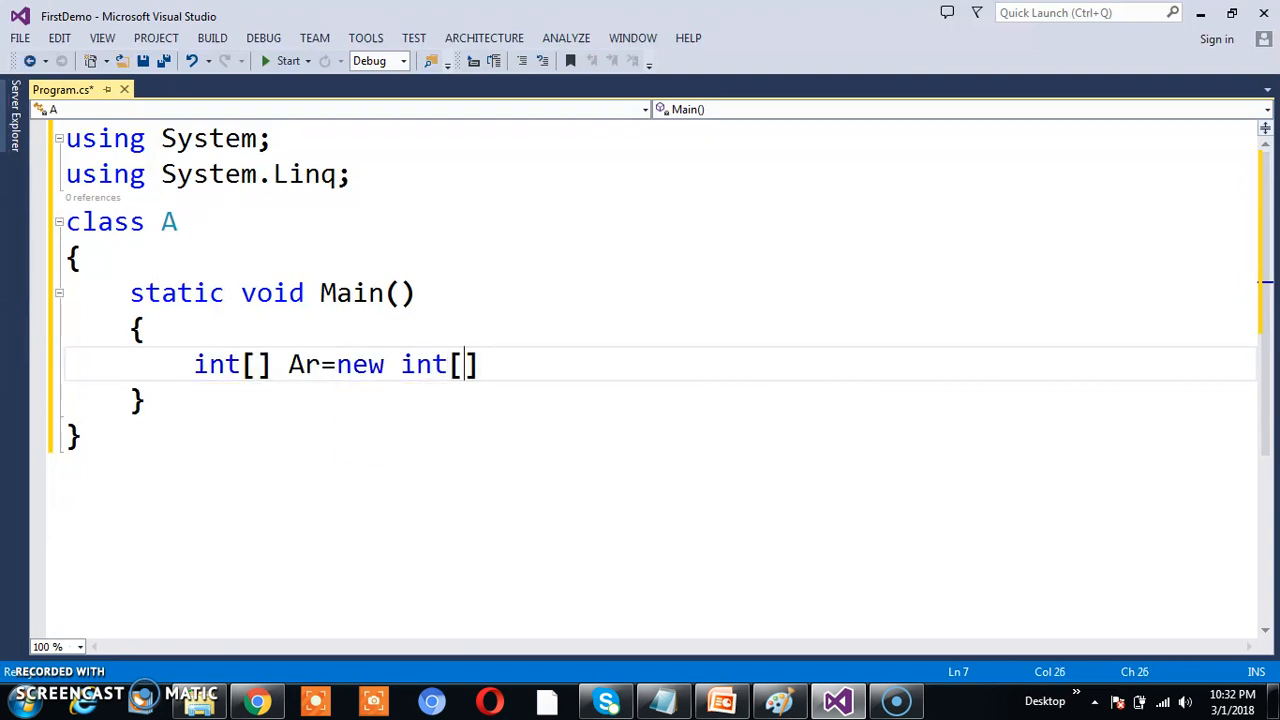
{"action": "type", "text": "5]{}"}
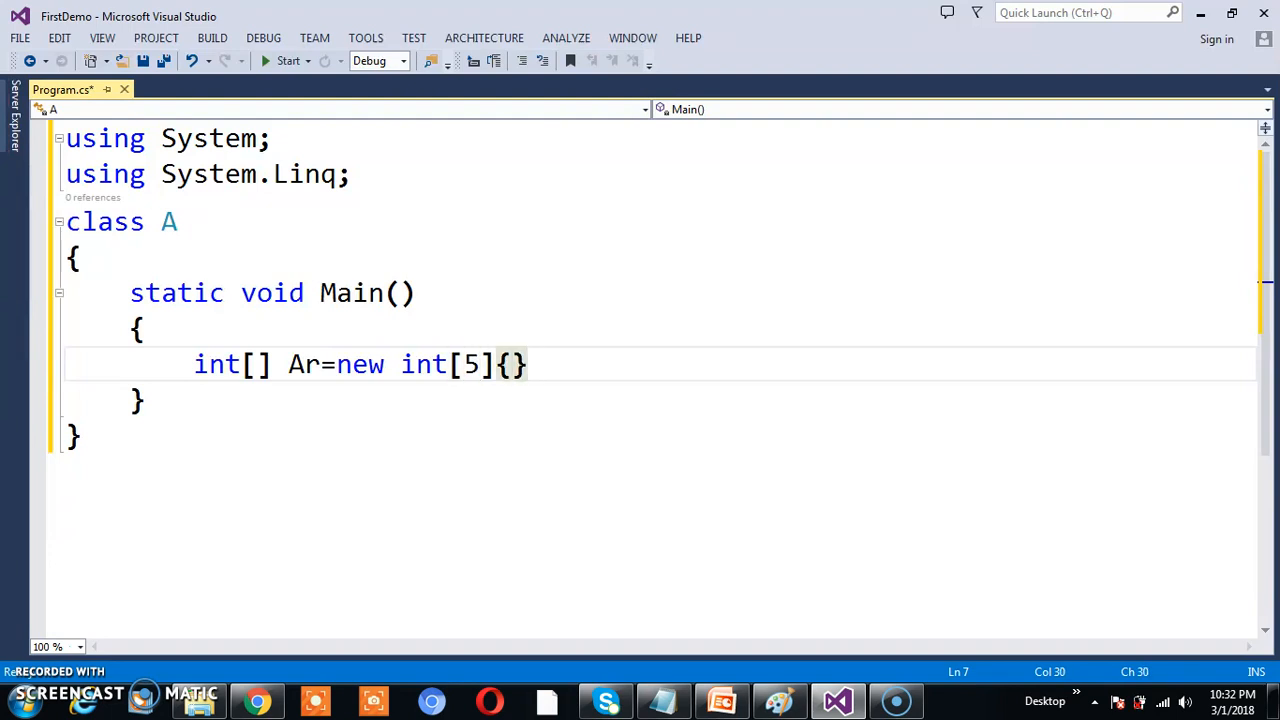
{"action": "type", "text": "2"}
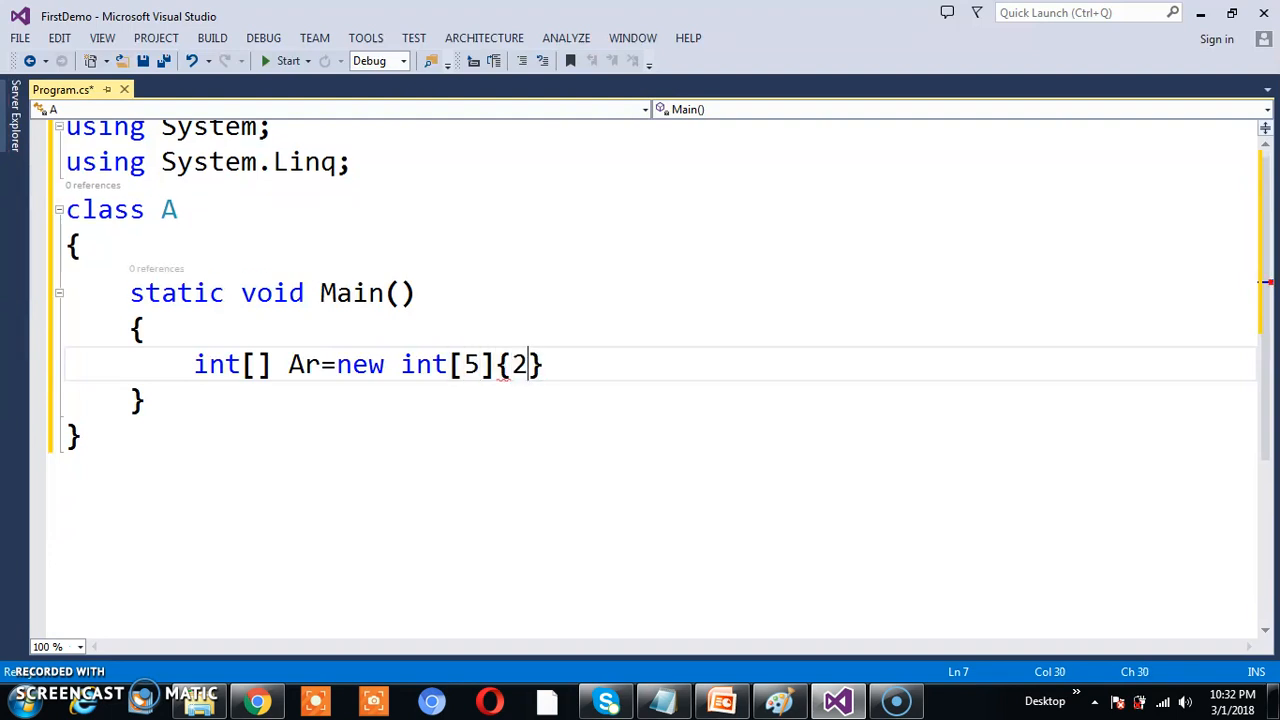
{"action": "type", "text": ",3,4,5,6"}
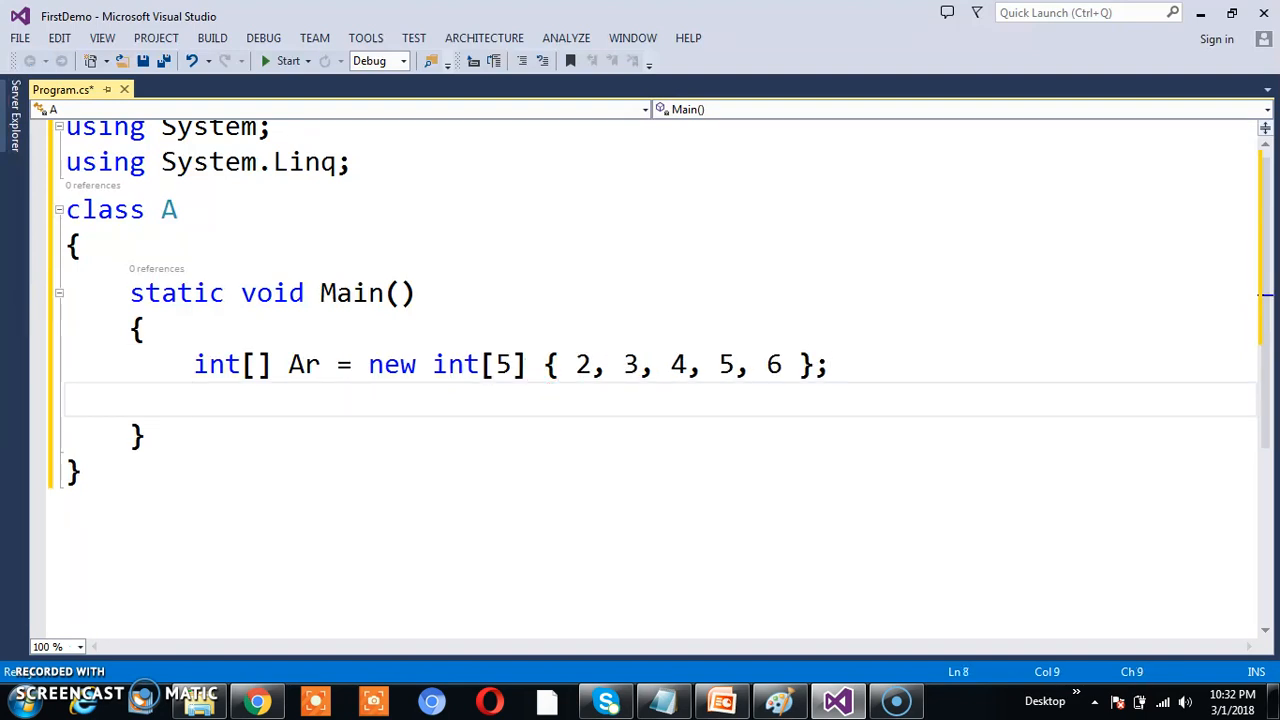
Store Ar.Last() in int i, print it with Console.WriteLine, and build the program.
{"action": "type", "text": "Ar."}
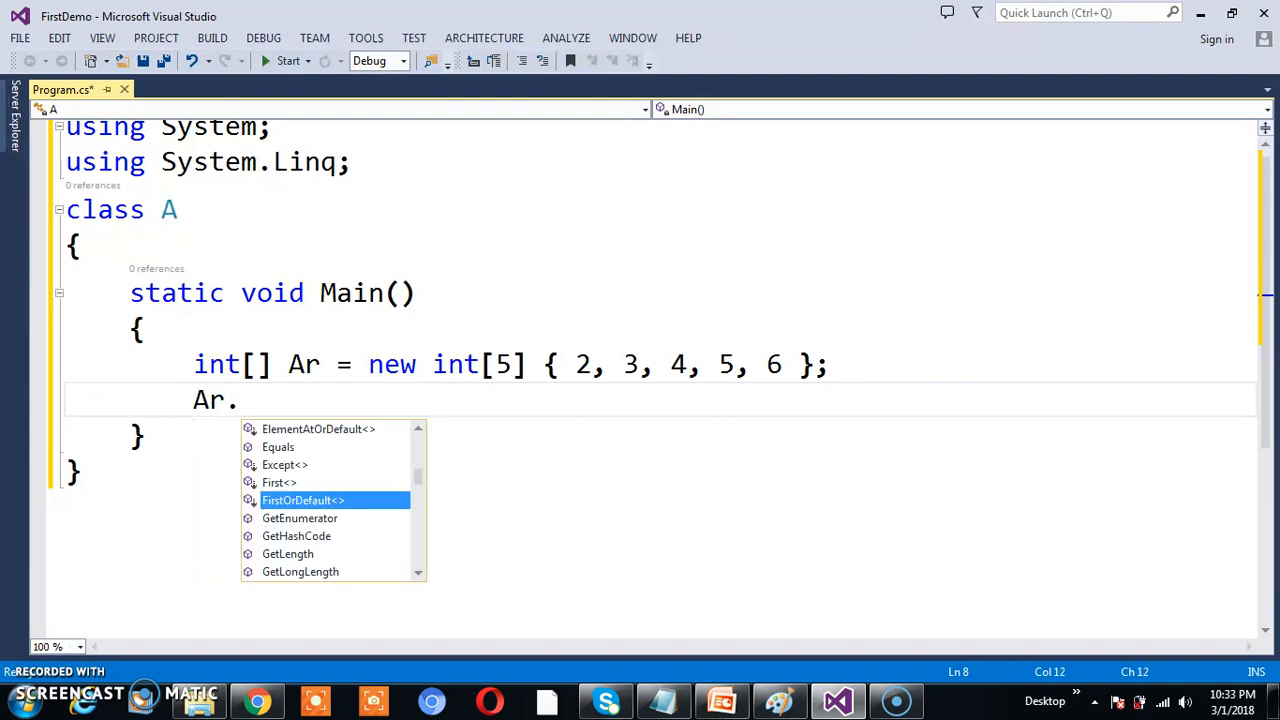
{"action": "type", "text": "Last();"}
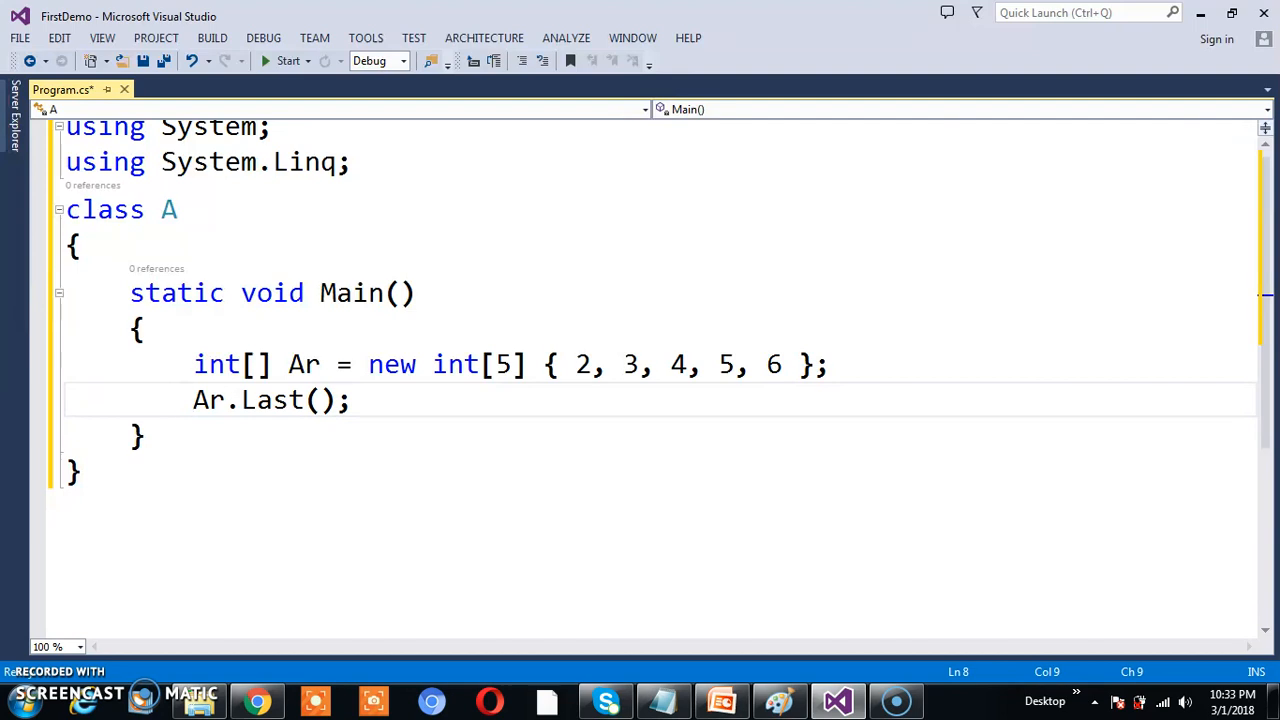
{"action": "type", "text": "int i="}
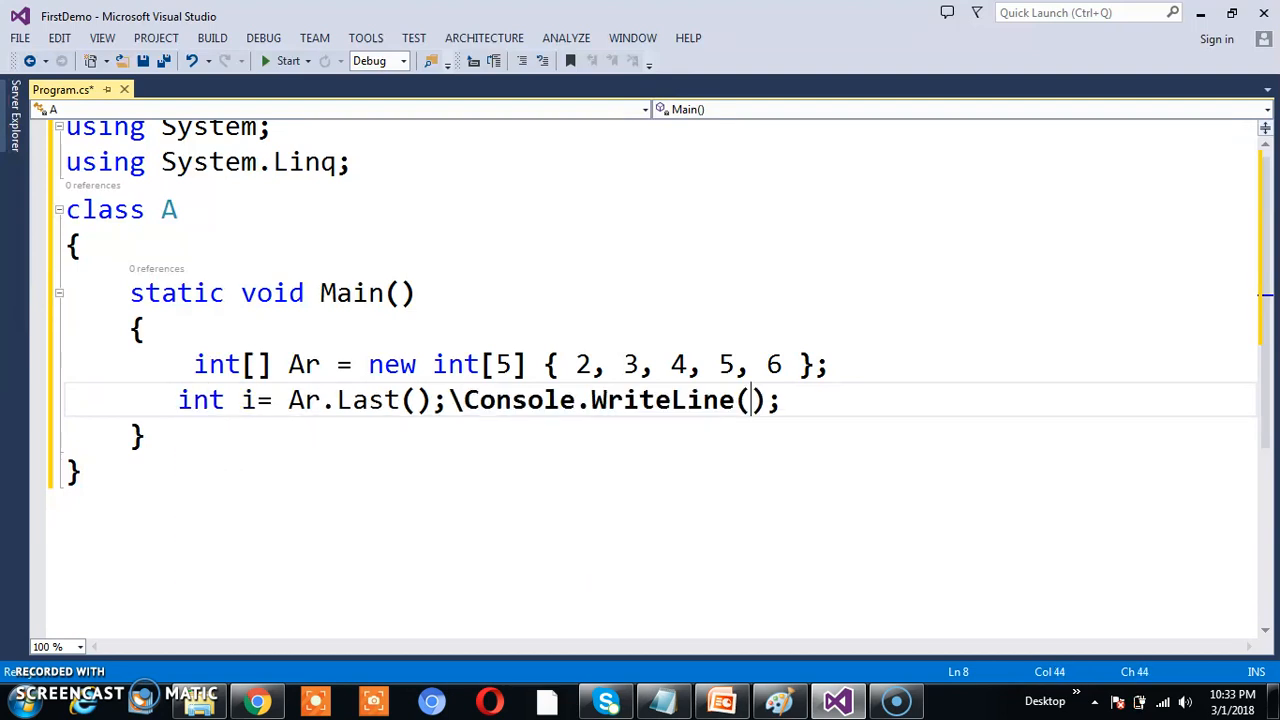
{"action": "type", "text": "i"}
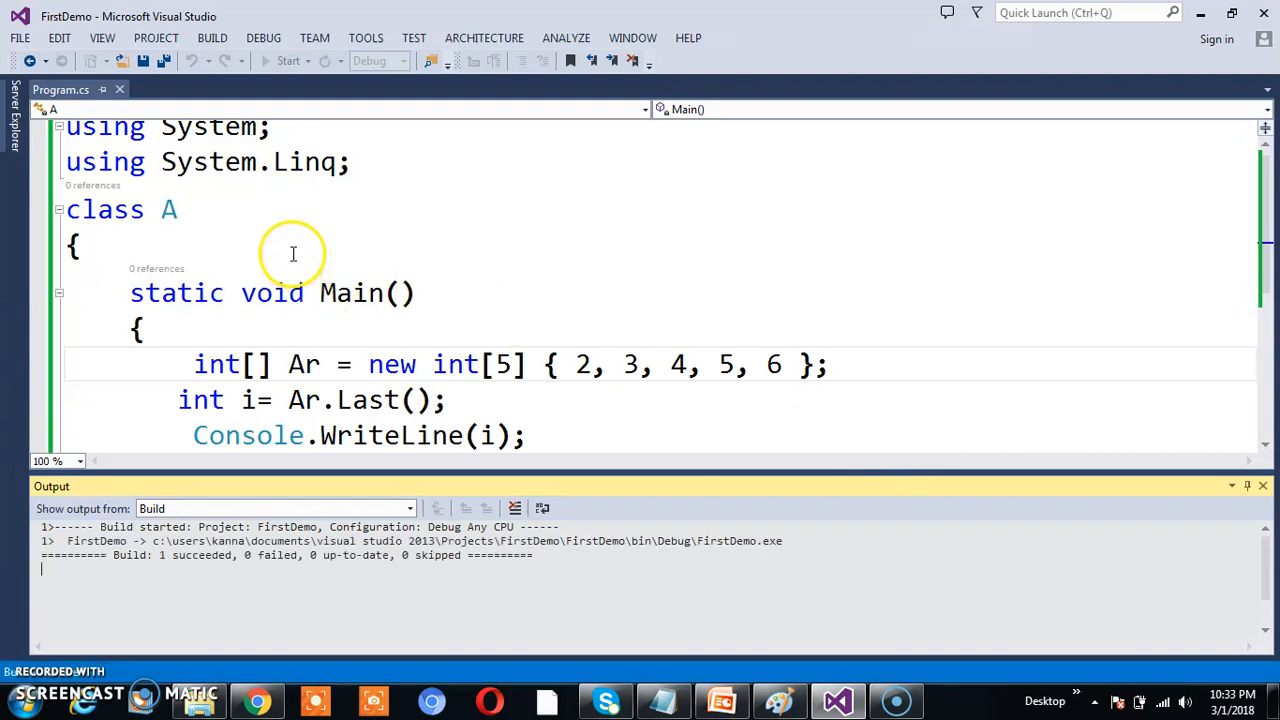
View the console printing 6, then close the console and Output pane.
{"action": "left_click", "coordinate": [288, 61]}
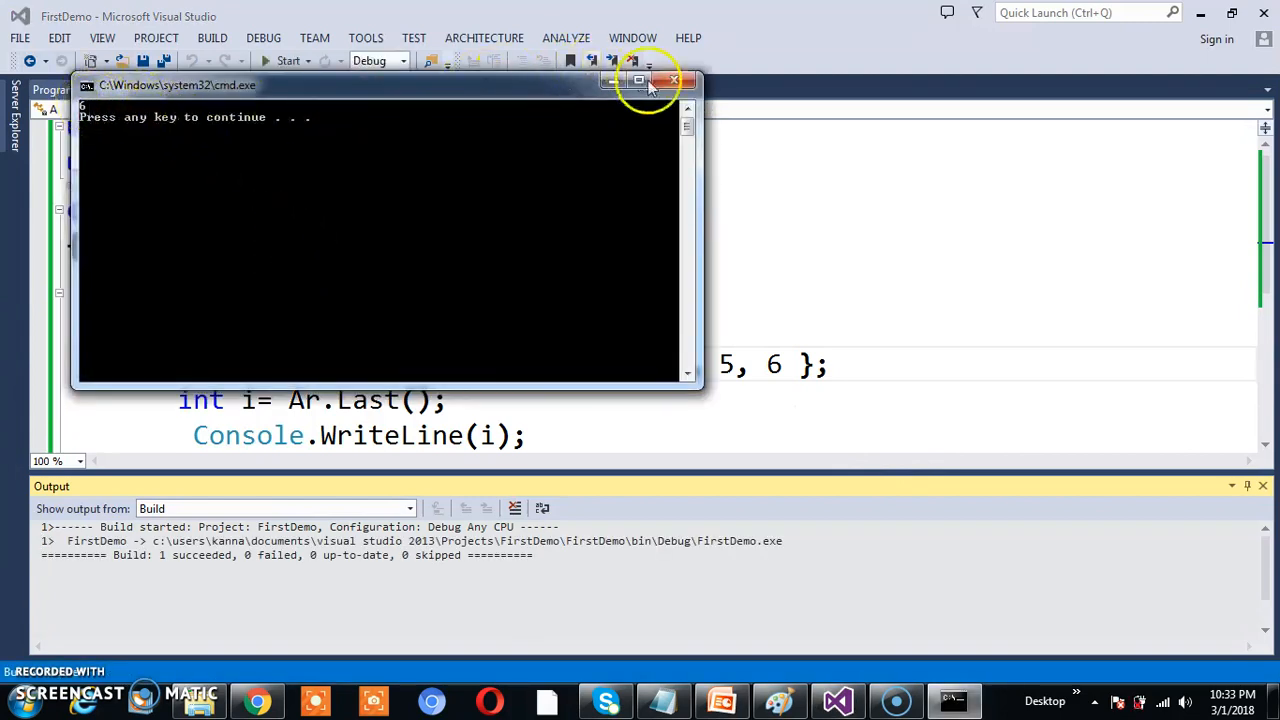
{"action": "left_click", "coordinate": [675, 80]}
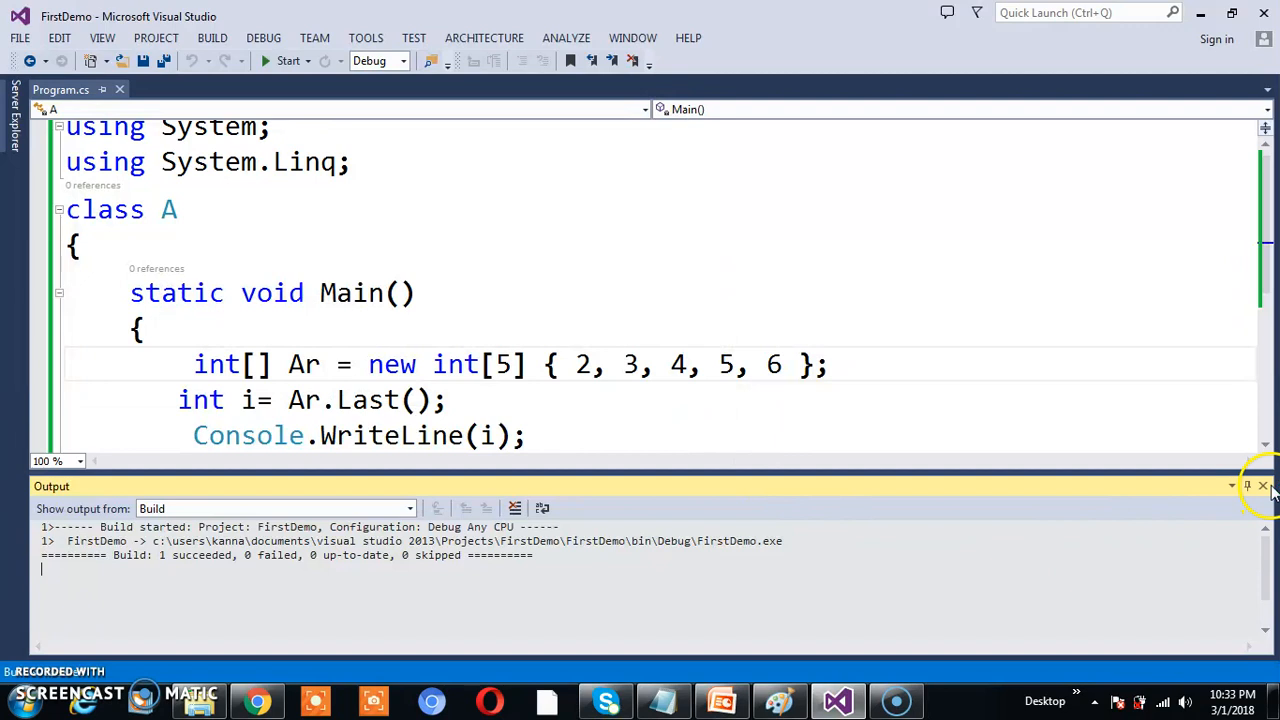
{"action": "left_click", "coordinate": [1263, 485]}
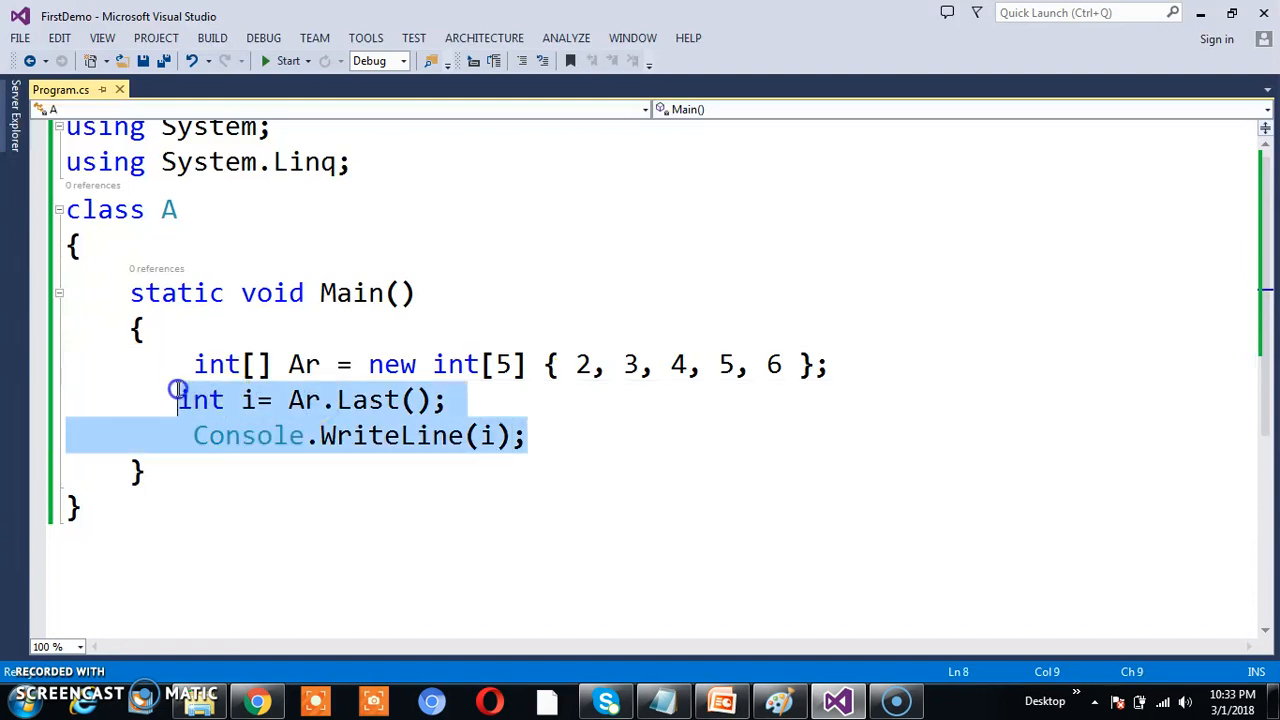
Replace the old lines with int i = Ar.Last(x => x % 2 == 0) and Console.WriteLine(i).
{"action": "key", "text": "Delete"}
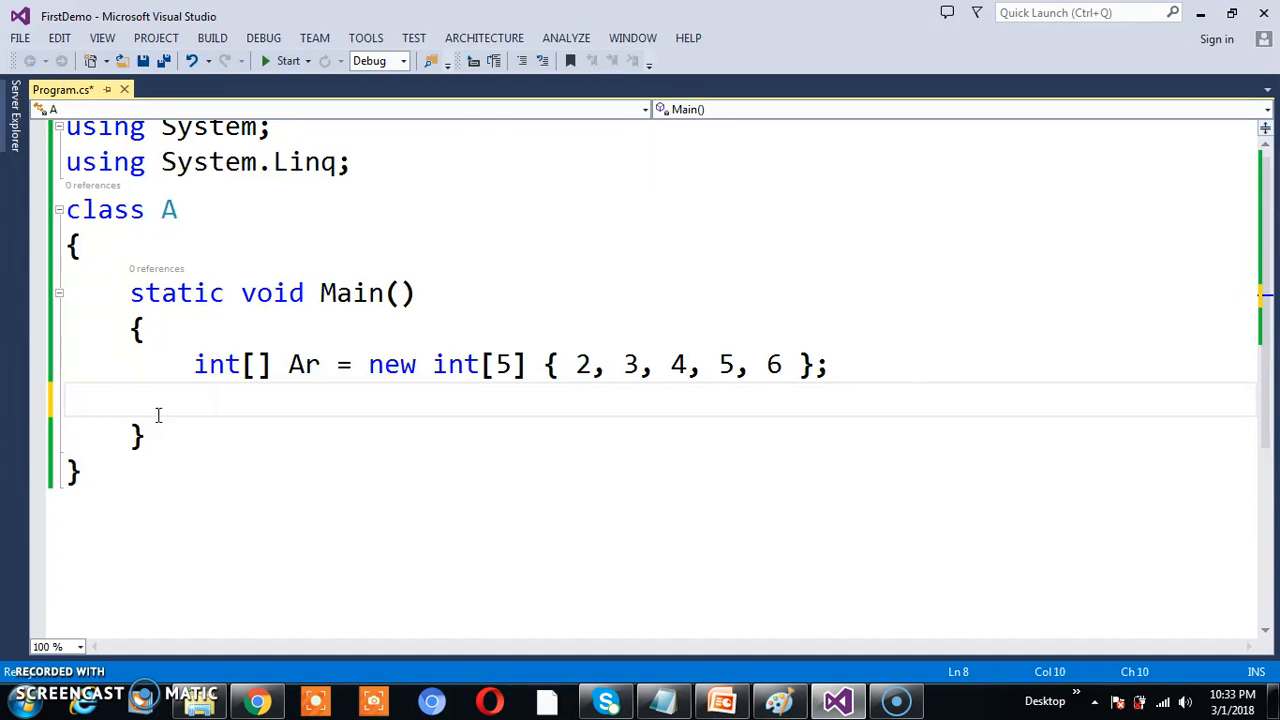
{"action": "type", "text": "Ar.la"}
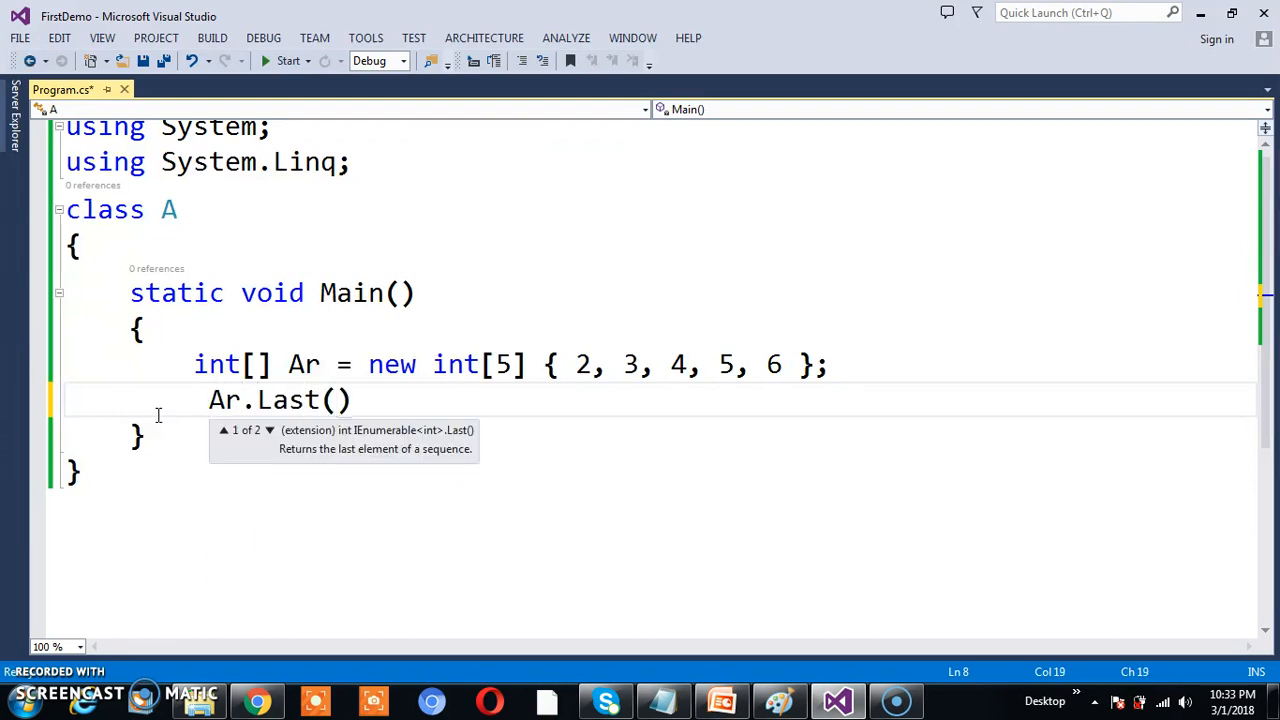
{"action": "type", "text": "x=>"}
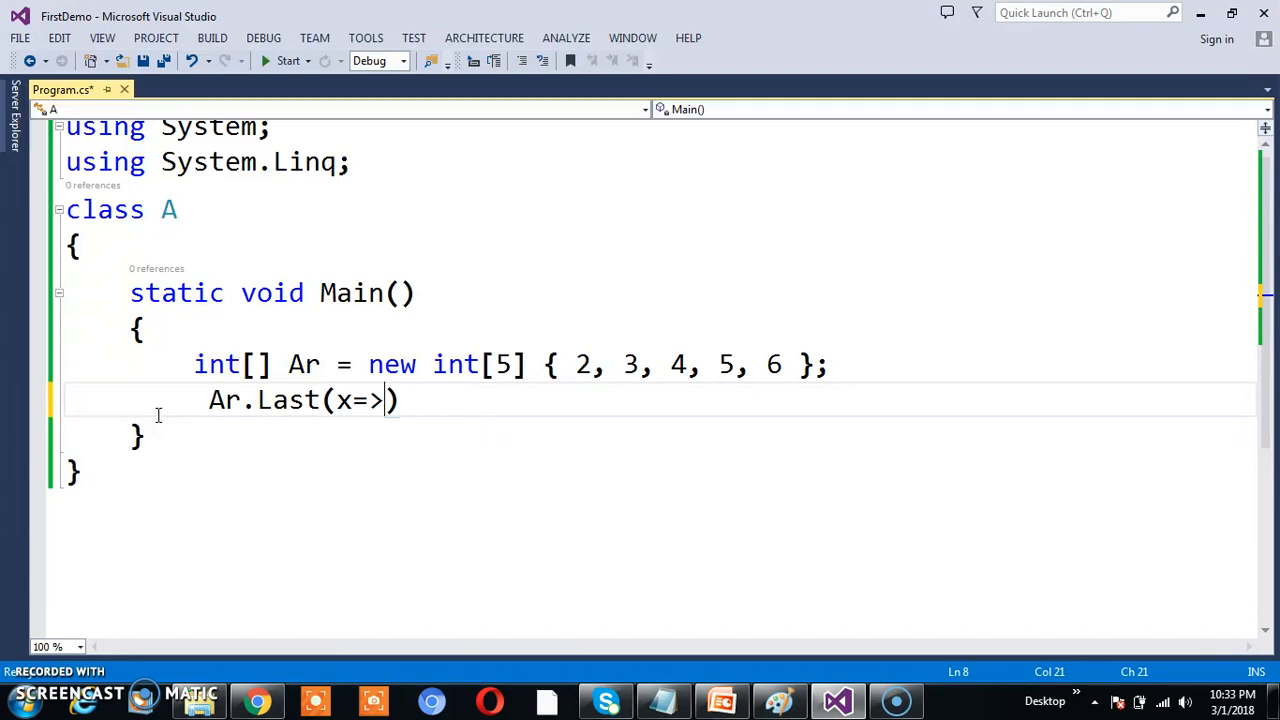
{"action": "type", "text": "x"}
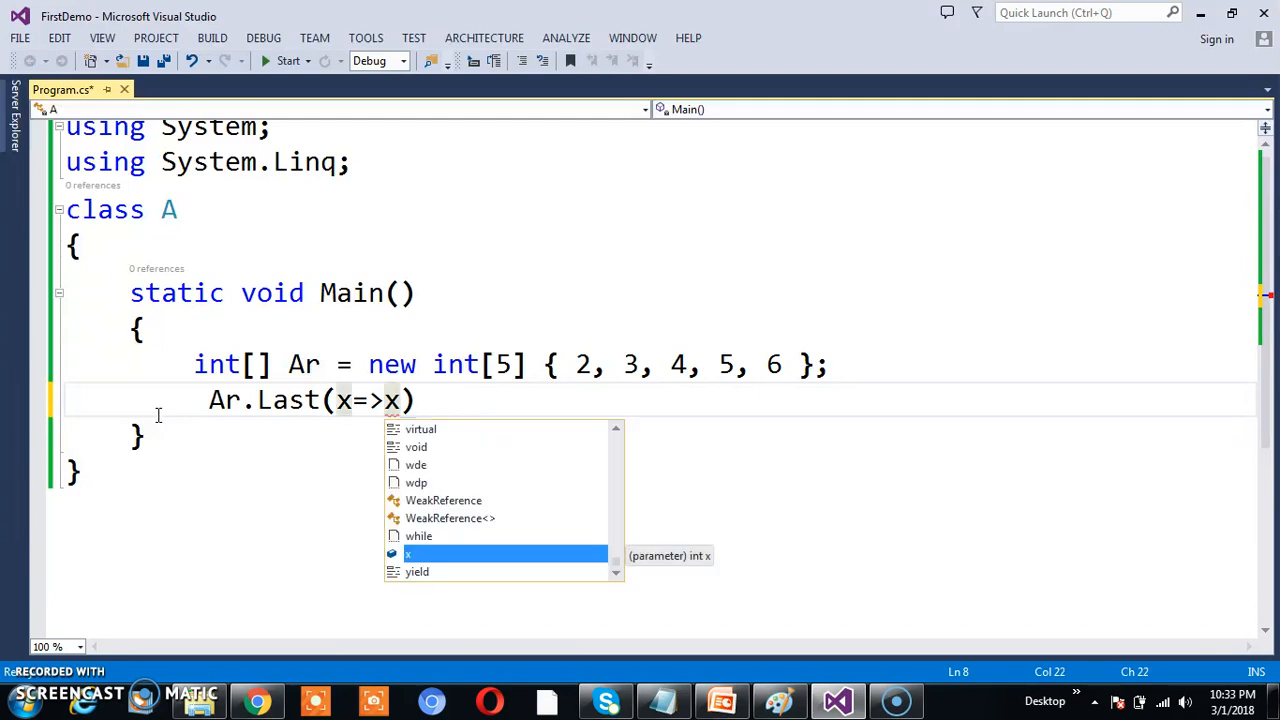
{"action": "type", "text": "%2==0"}
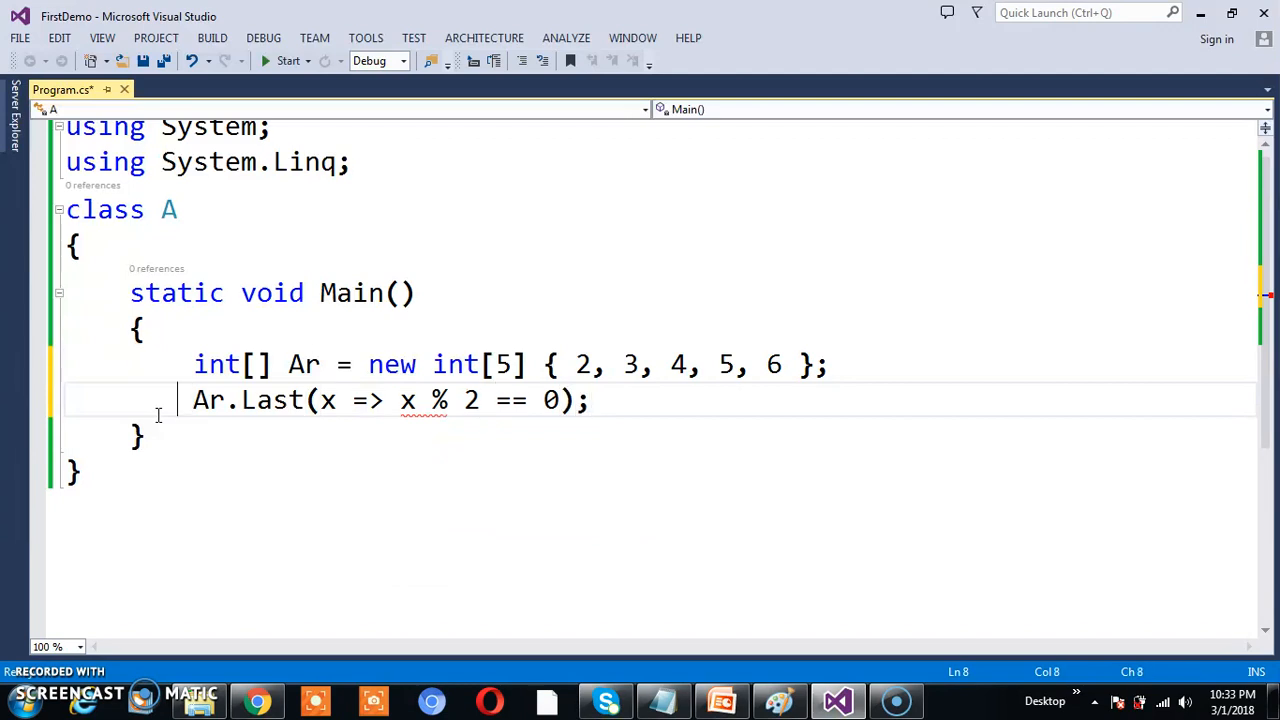
{"action": "type", "text": "int i="}
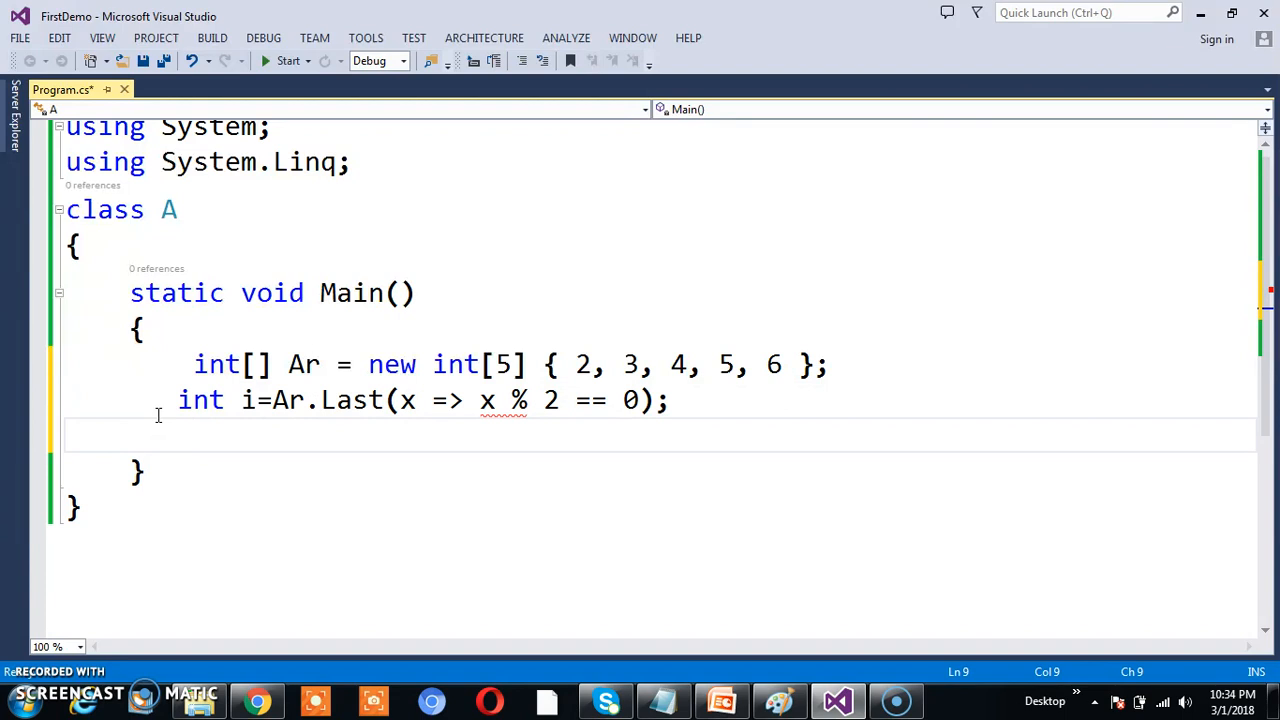
{"action": "type", "text": "Console.WriteLine(i)"}
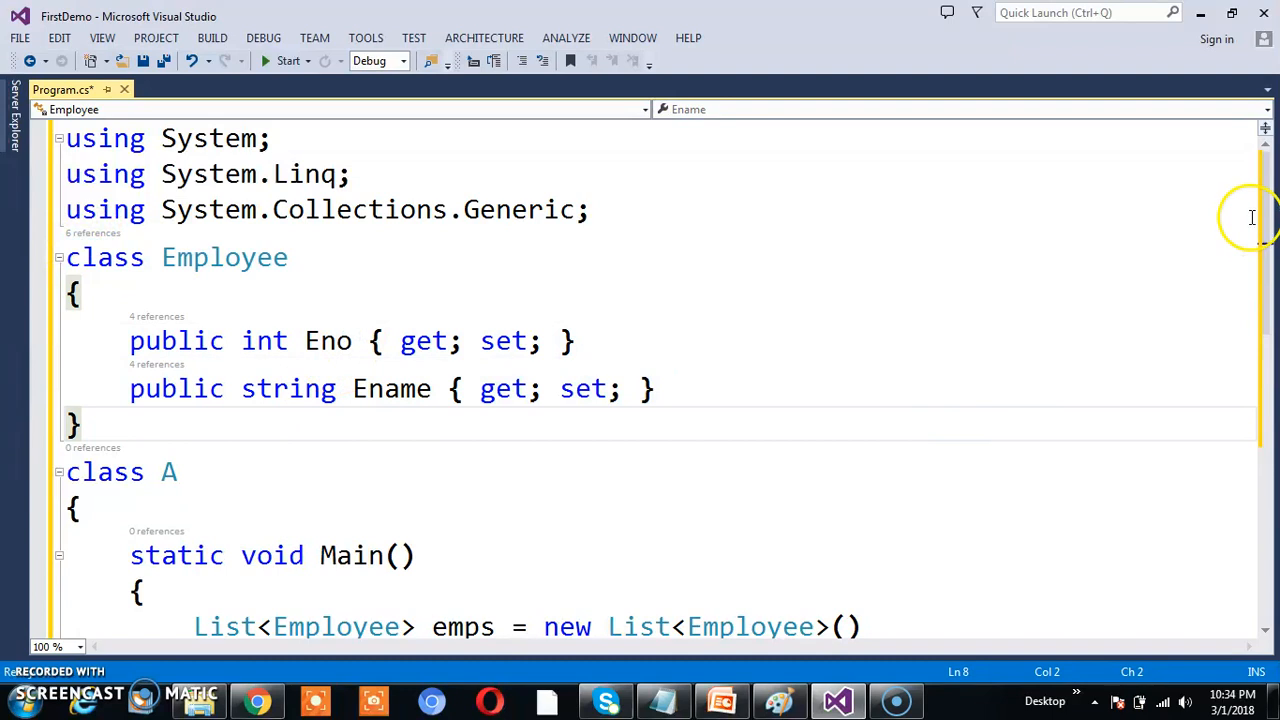
Delete the FirstOrDefault line and its two Console.WriteLine lines below the emps list.
{"action": "scroll", "scroll_direction": "down", "scroll_amount": 3}
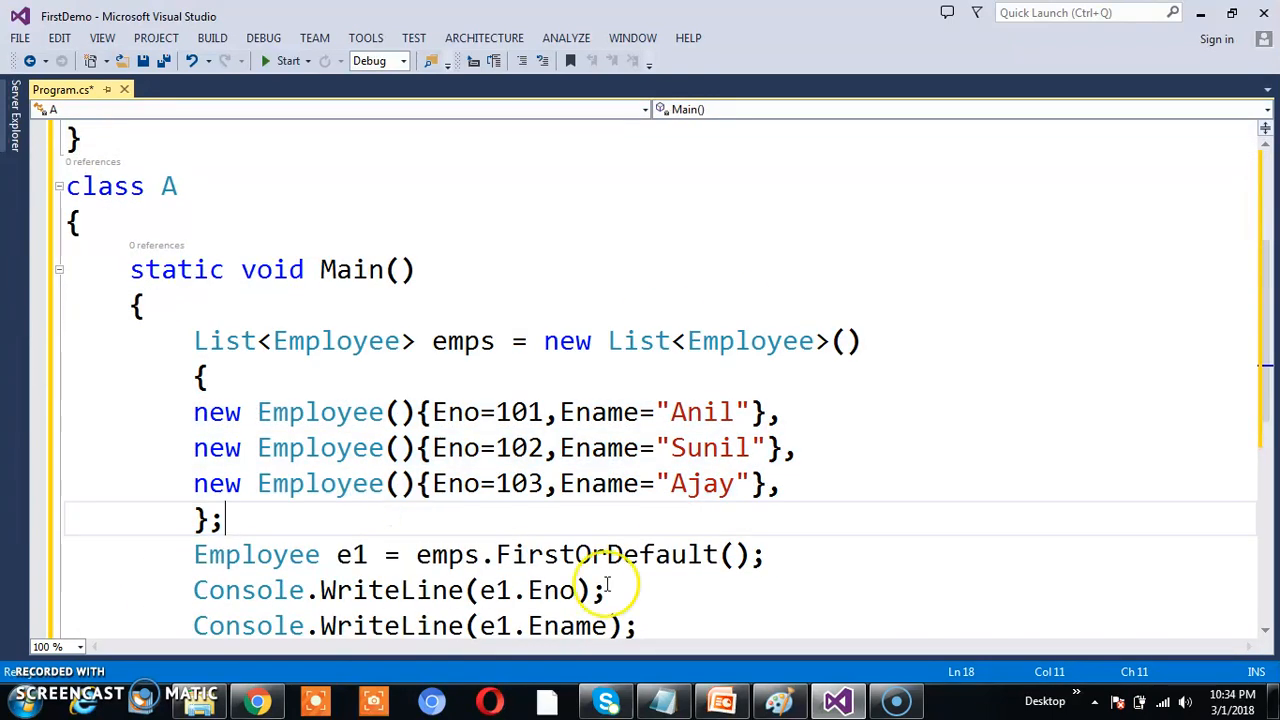
{"action": "mouse_move", "coordinate": [1255, 313]}
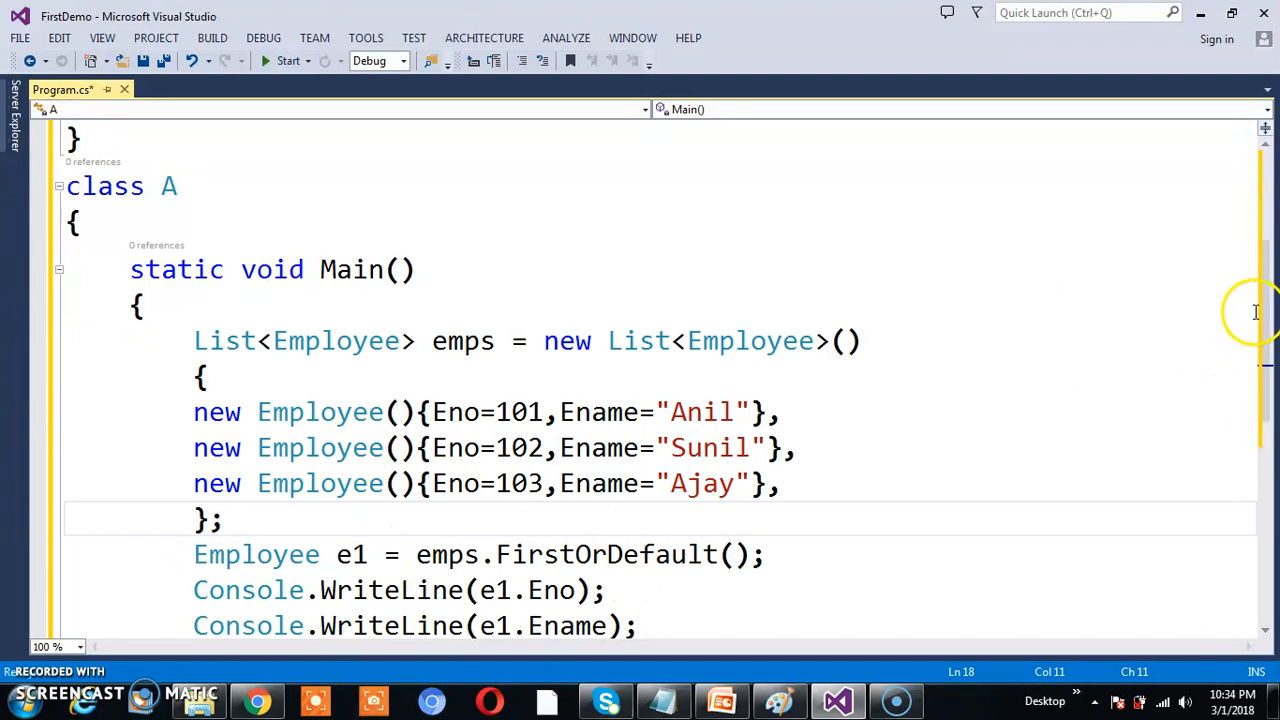
{"action": "scroll", "scroll_direction": "down", "scroll_amount": 3}
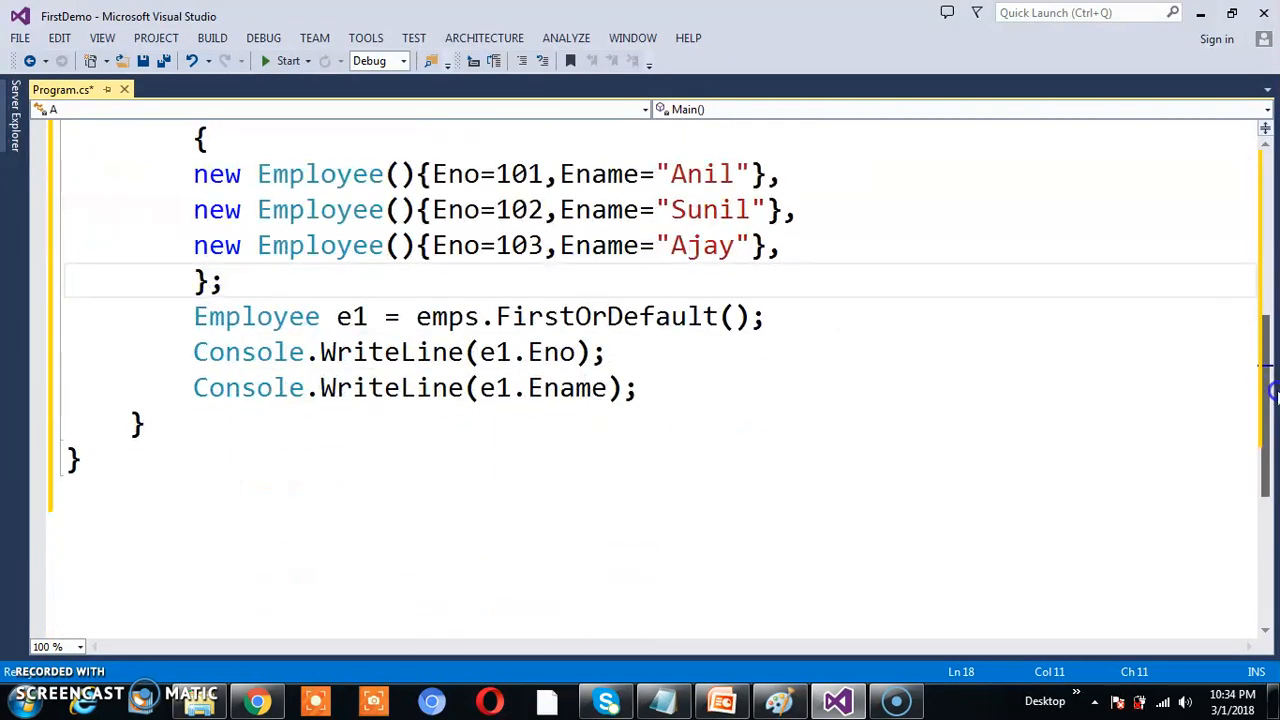
{"action": "left_click_drag", "start_coordinate": [193, 316], "coordinate": [640, 388]}
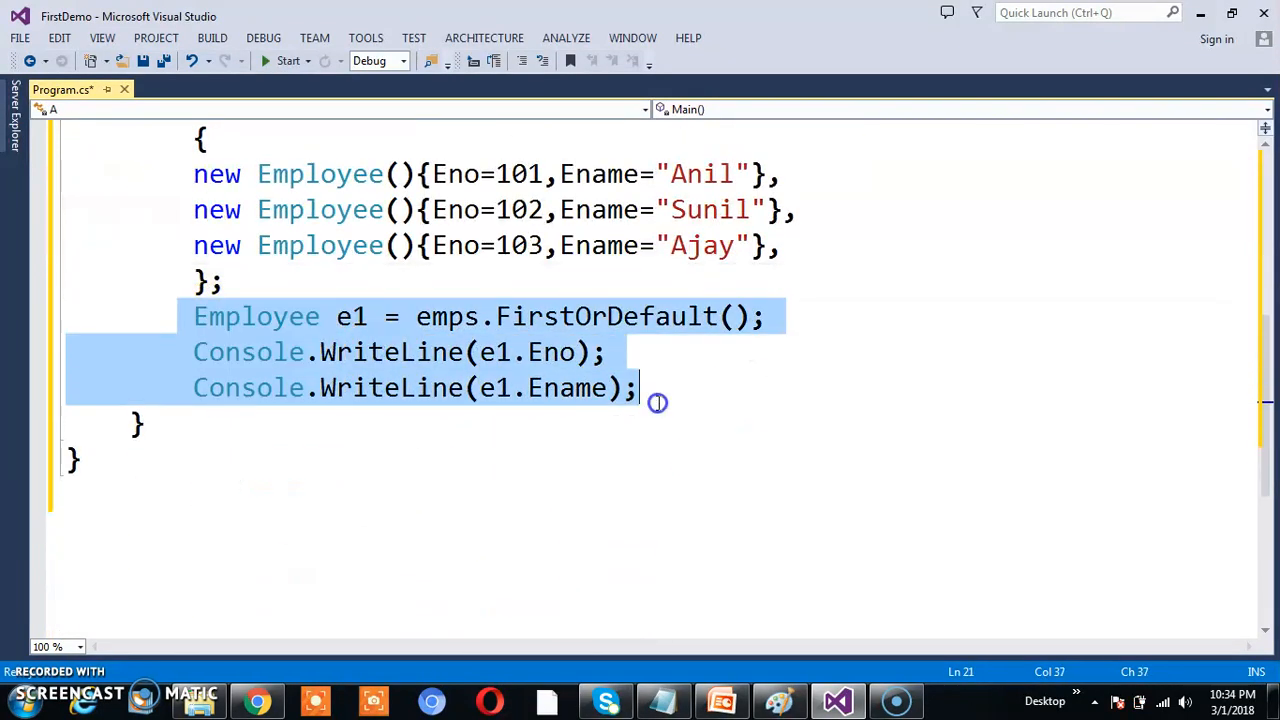
{"action": "key", "text": "Delete"}
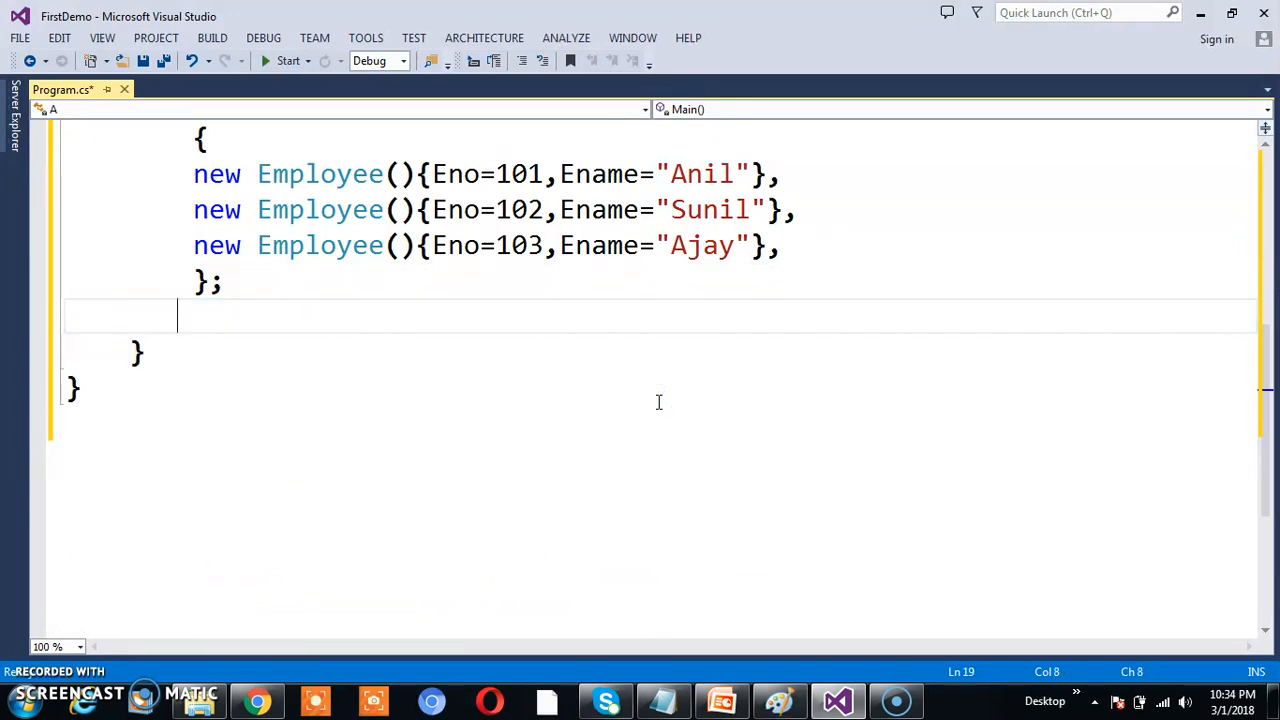
{"action": "mouse_move", "coordinate": [915, 263]}
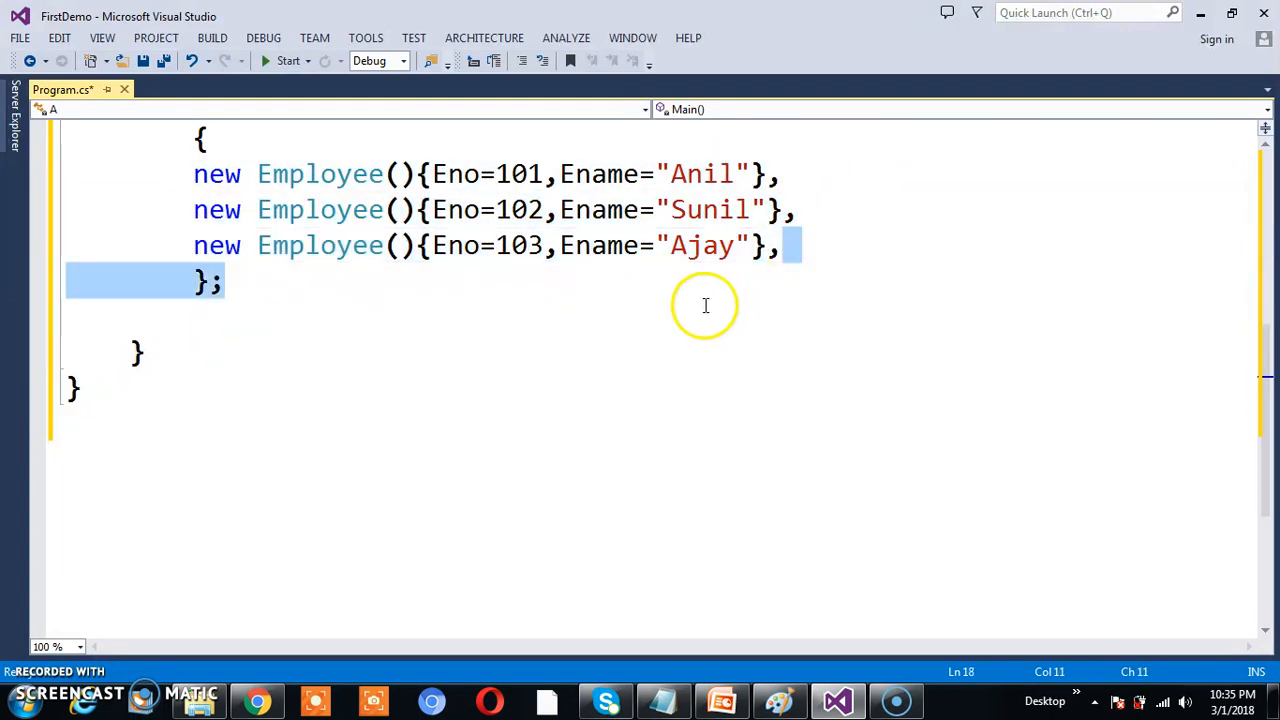
Store emps.LastOrDefault() in Employee e1, print e1.Eno and e1.Ename, and run.
{"action": "type", "text": "e"}
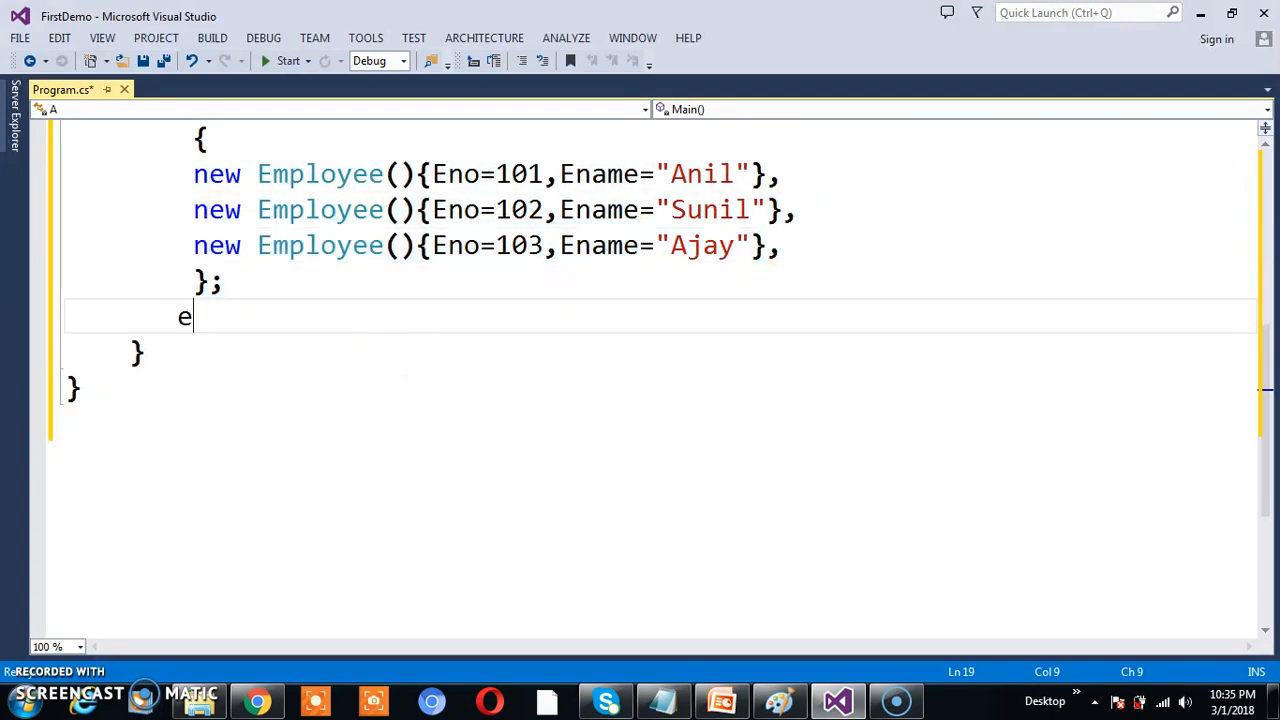
{"action": "type", "text": "mps."}
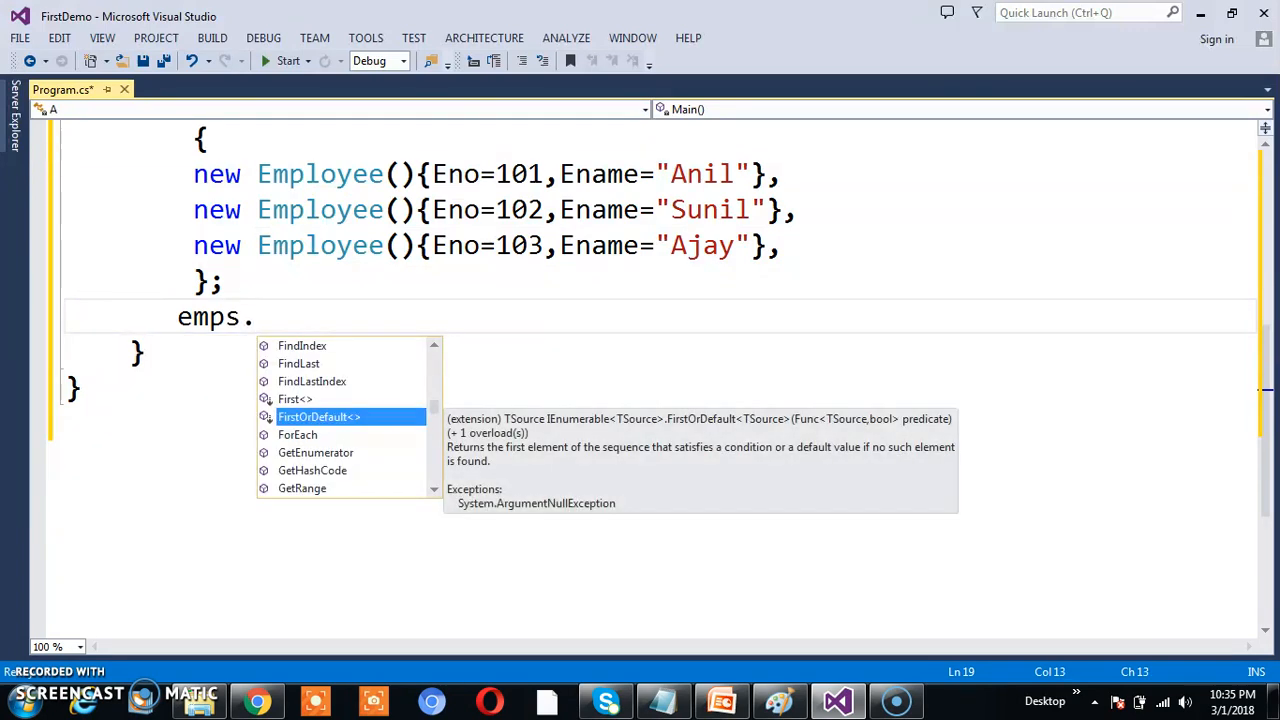
{"action": "type", "text": "lastorde"}
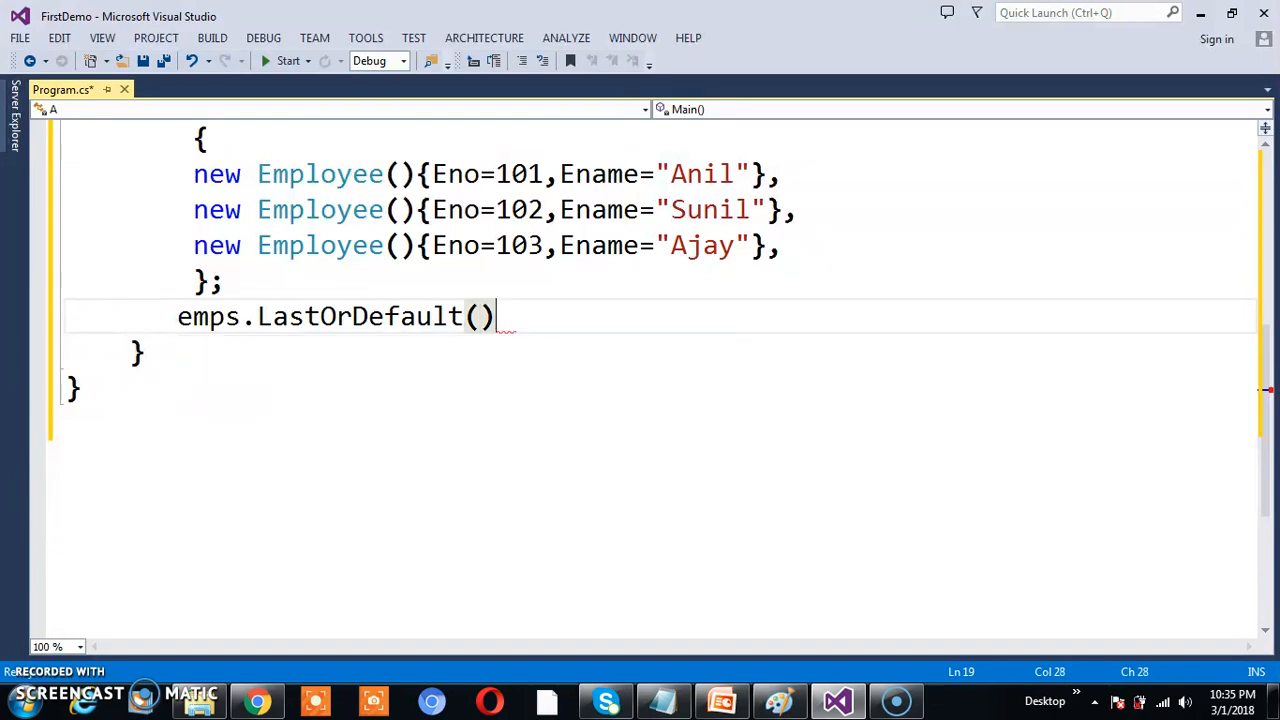
{"action": "type", "text": ";"}
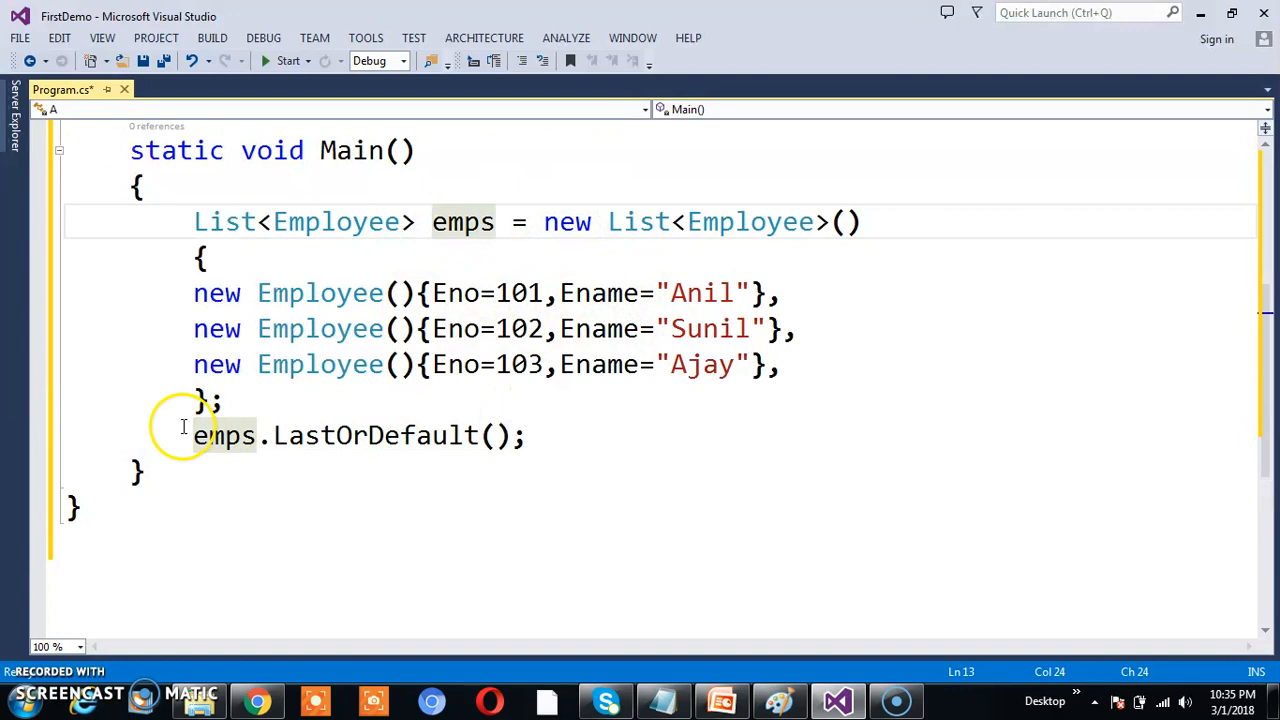
{"action": "mouse_move", "coordinate": [448, 435]}
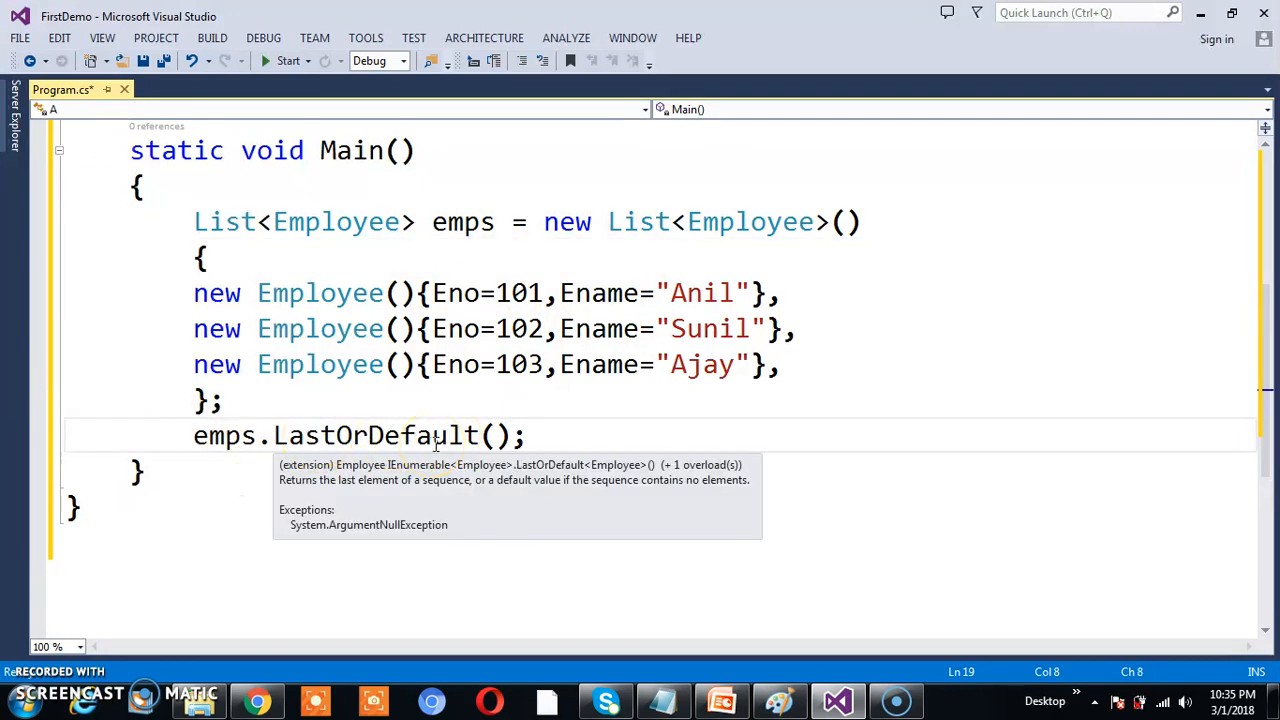
{"action": "mouse_move", "coordinate": [150, 695]}
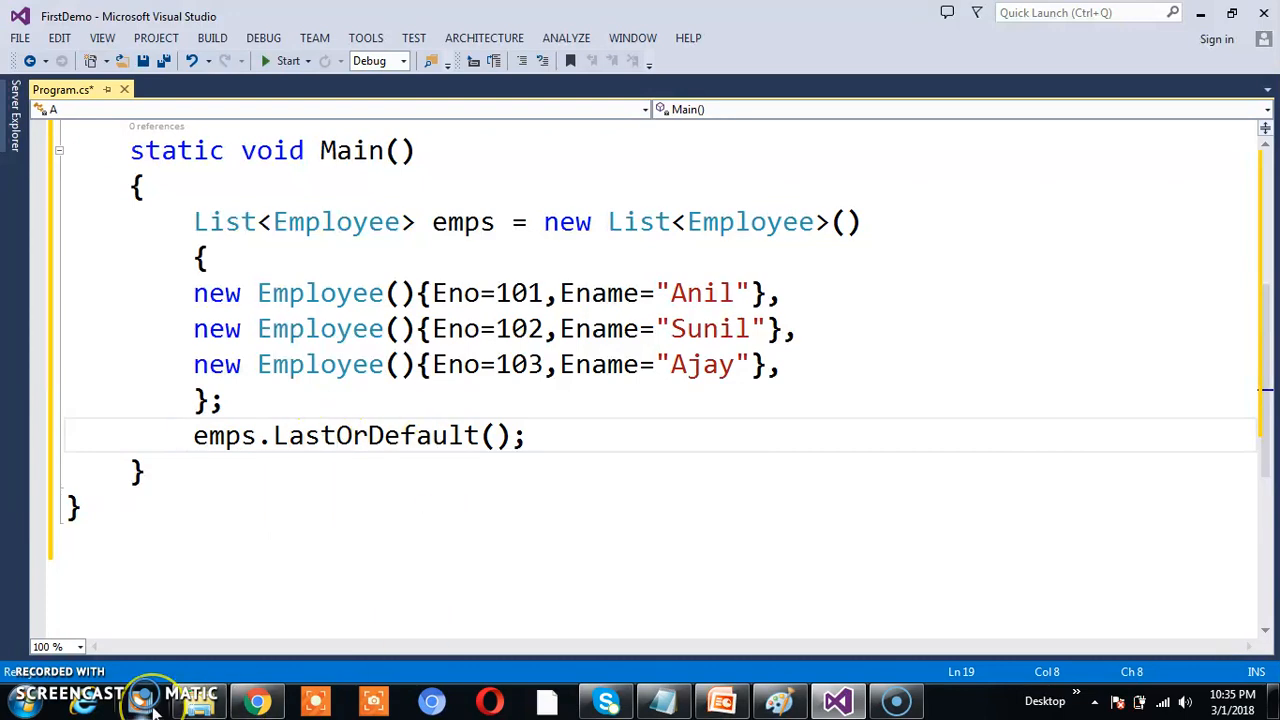
{"action": "type", "text": "Employee e1="}
{"action": "type", "text": "c"}
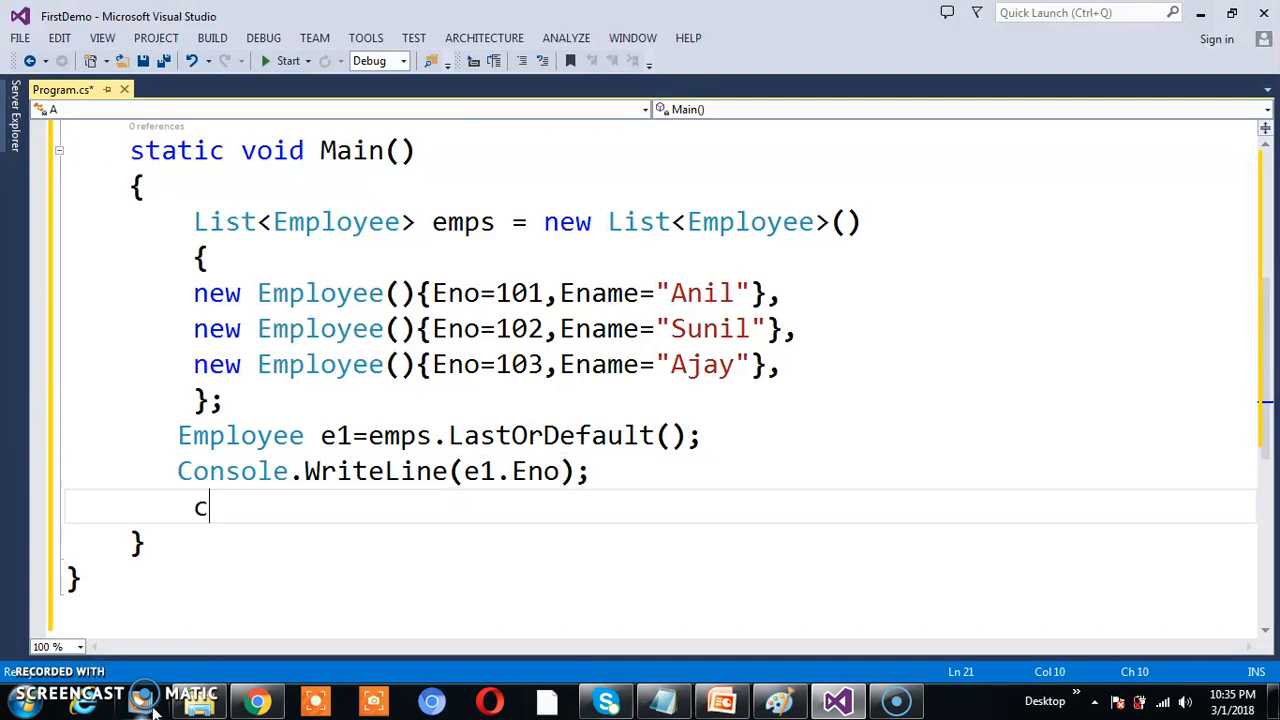
{"action": "type", "text": "onsole.WriteLine(e1.e"}
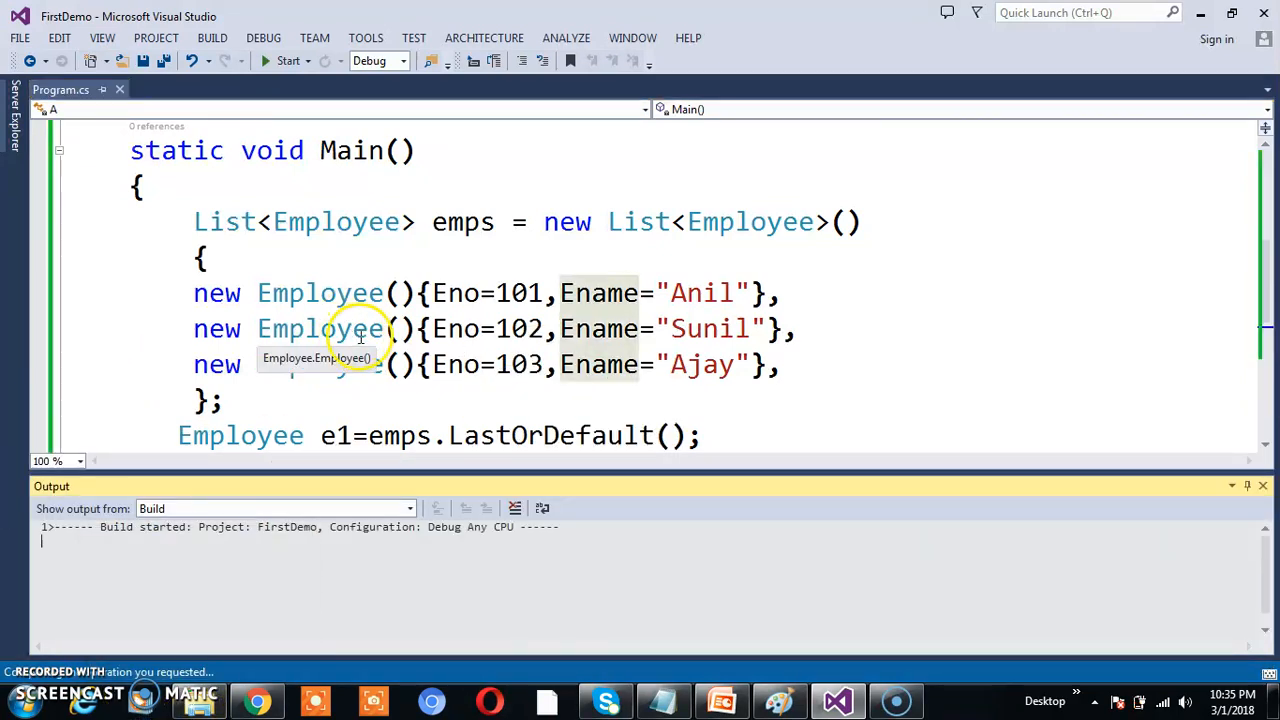
{"action": "left_click", "coordinate": [288, 61]}
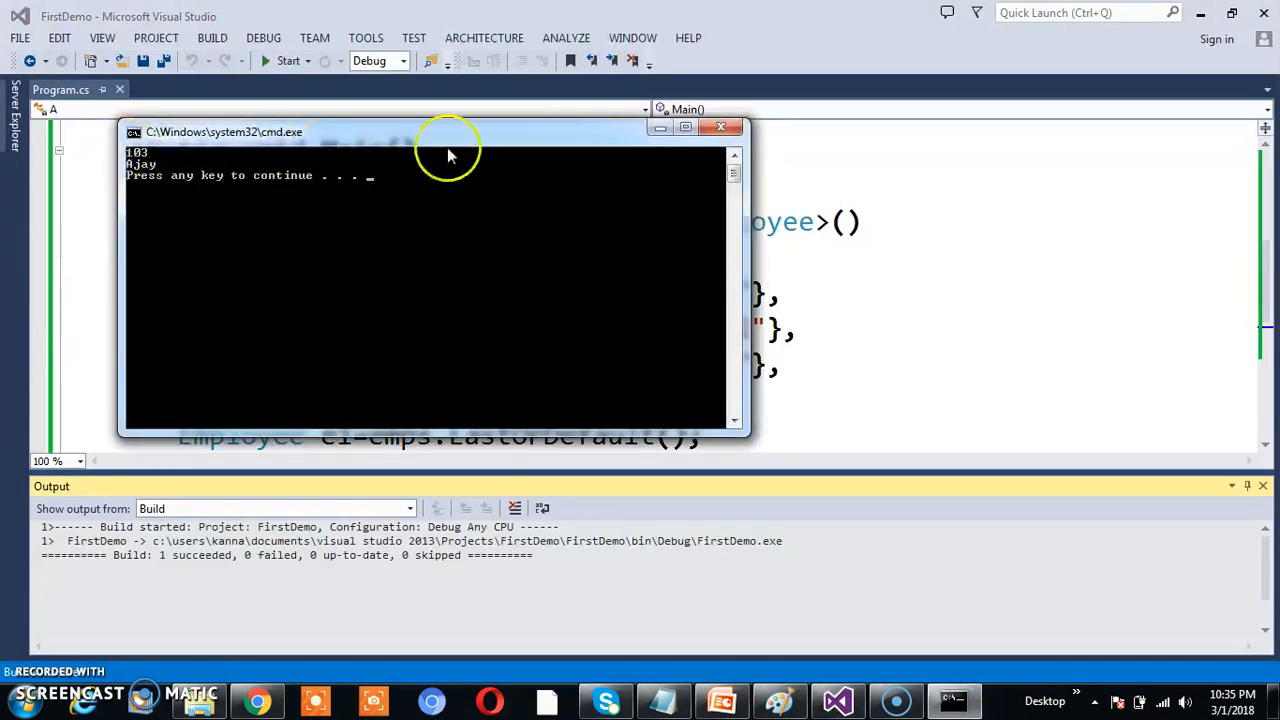